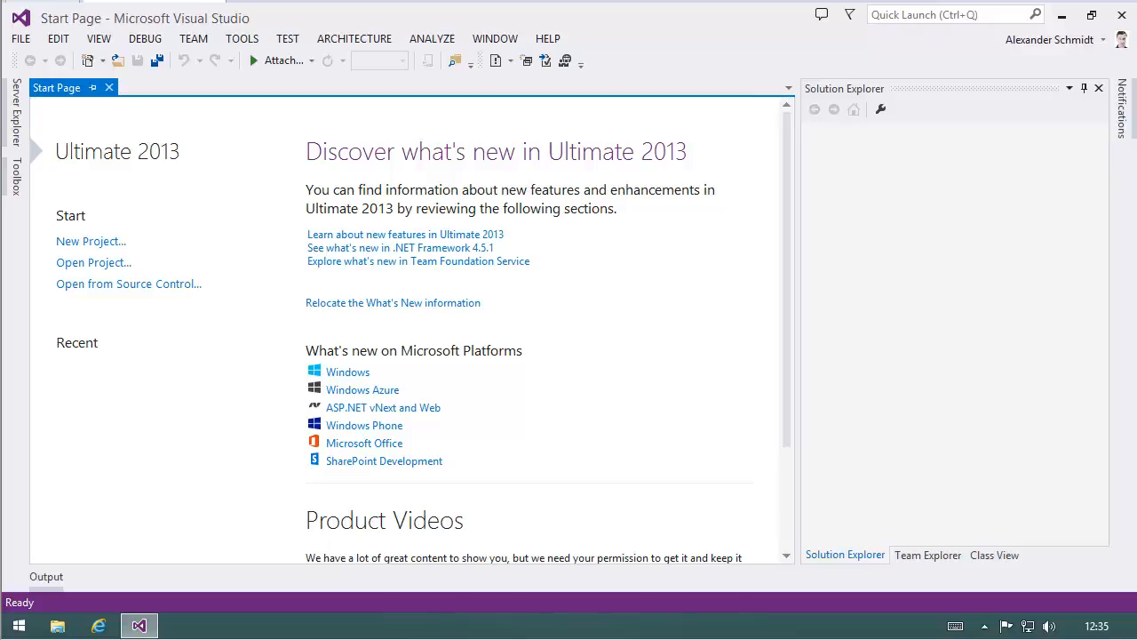
mouse_move(868, 207)
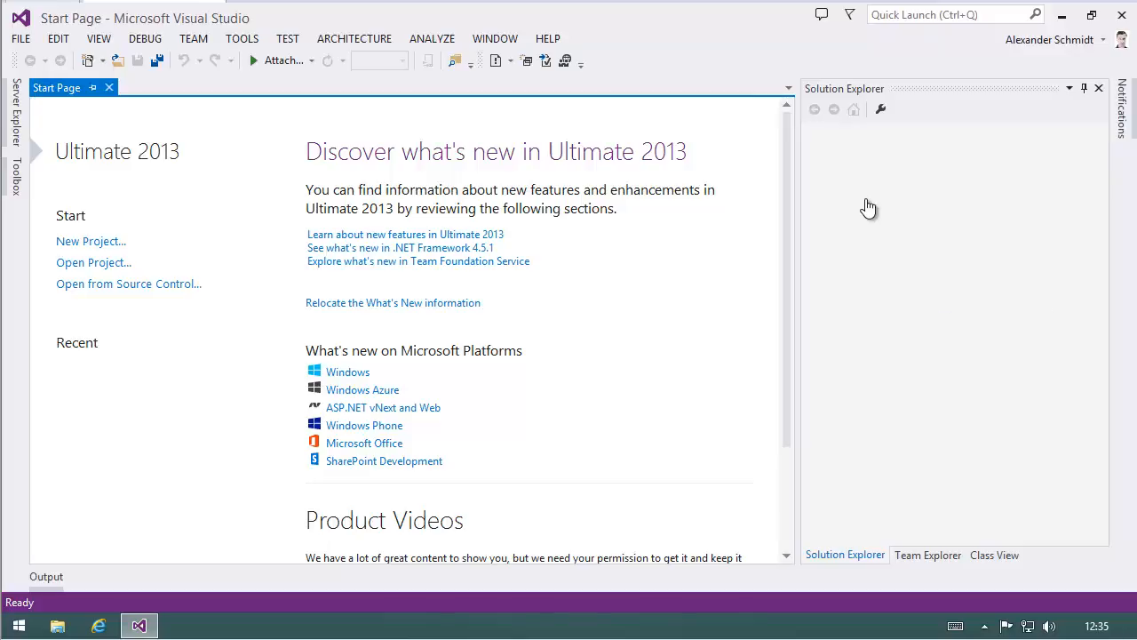
mouse_move(849, 131)
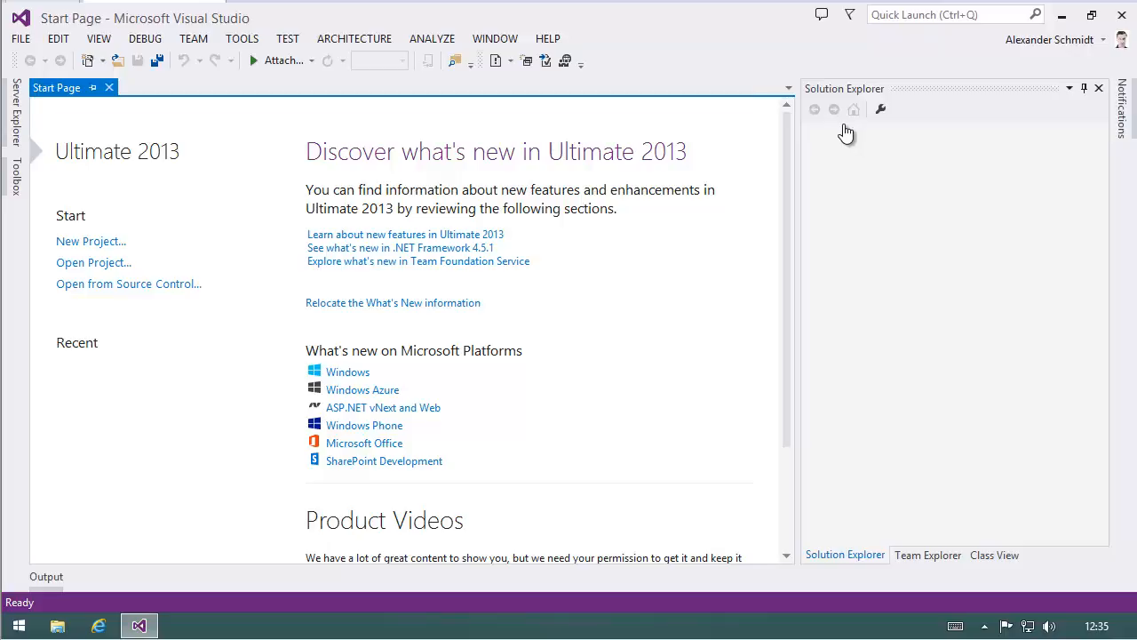
mouse_move(769, 140)
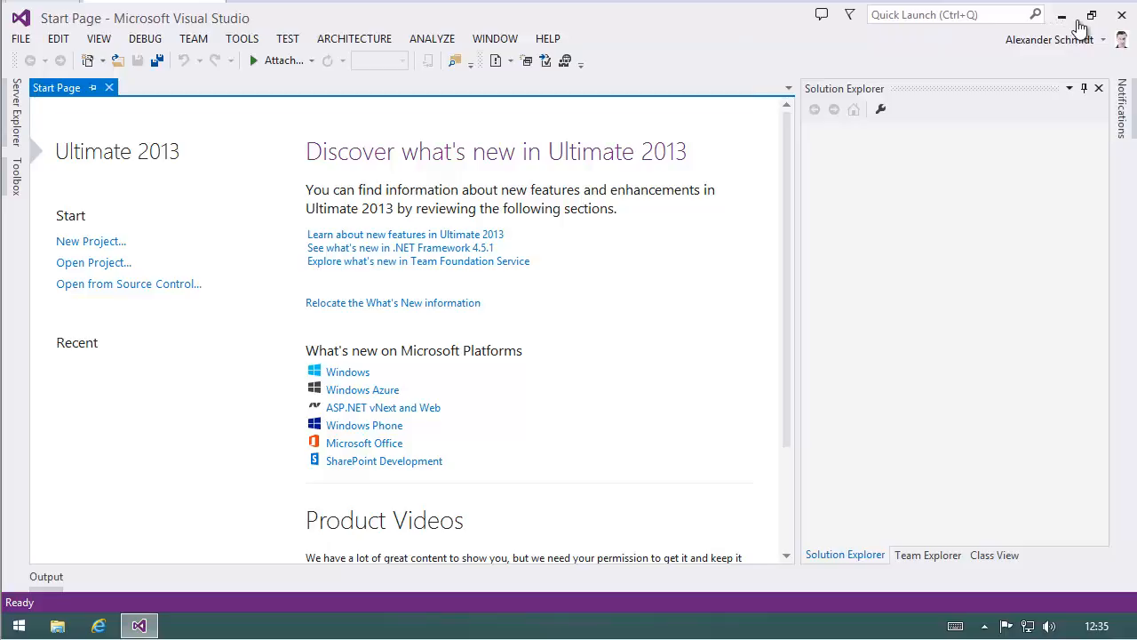
mouse_move(1058, 116)
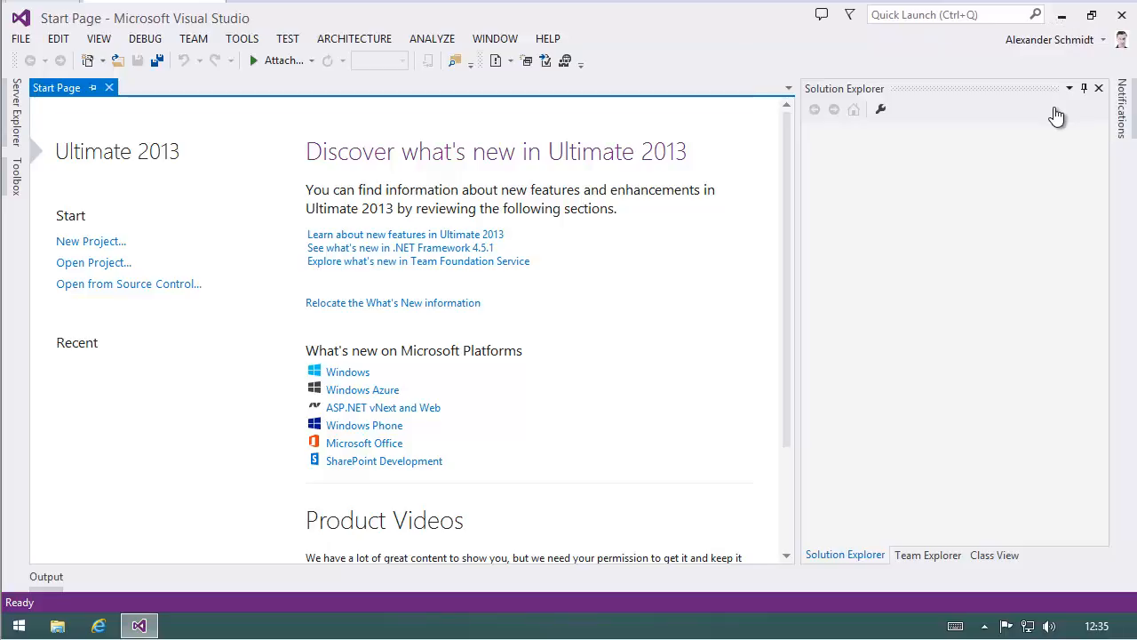
mouse_move(684, 124)
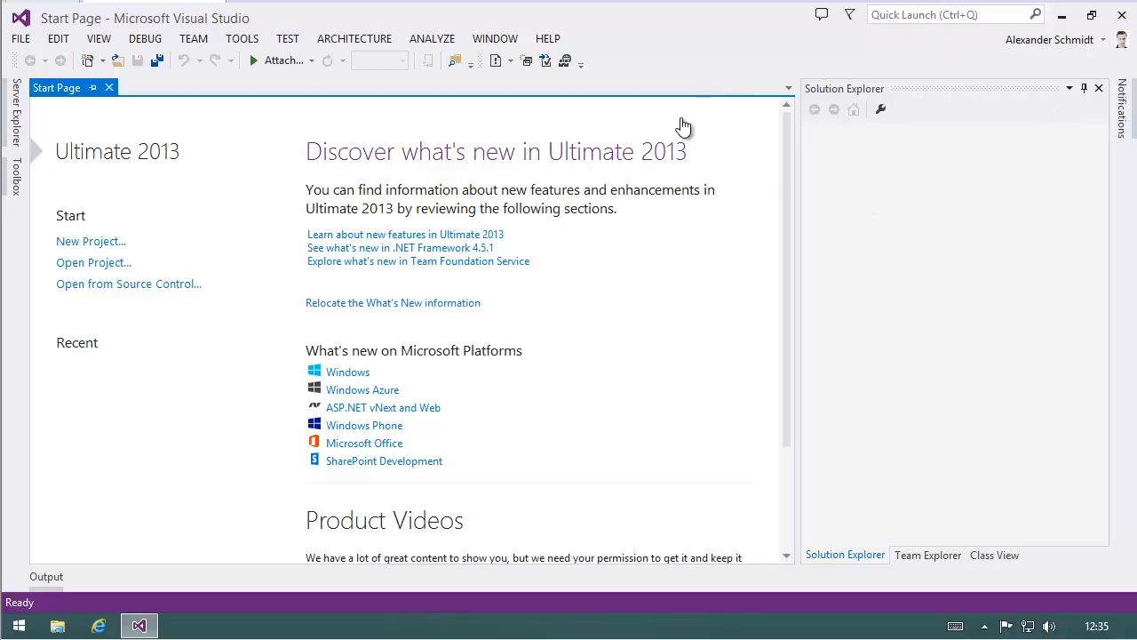
mouse_move(721, 65)
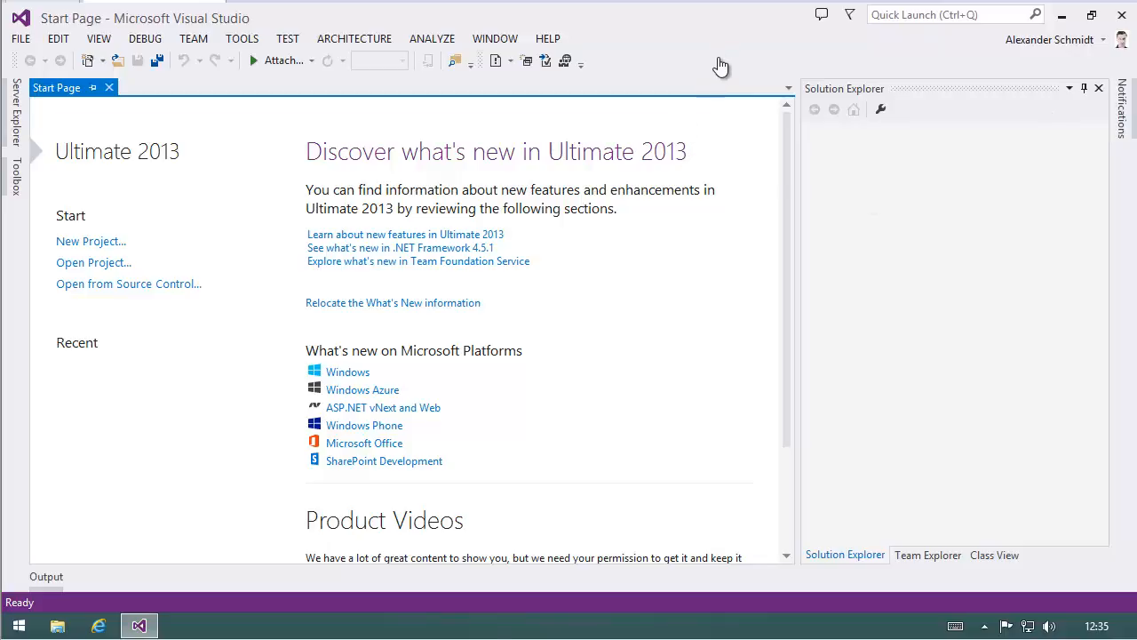
mouse_move(709, 42)
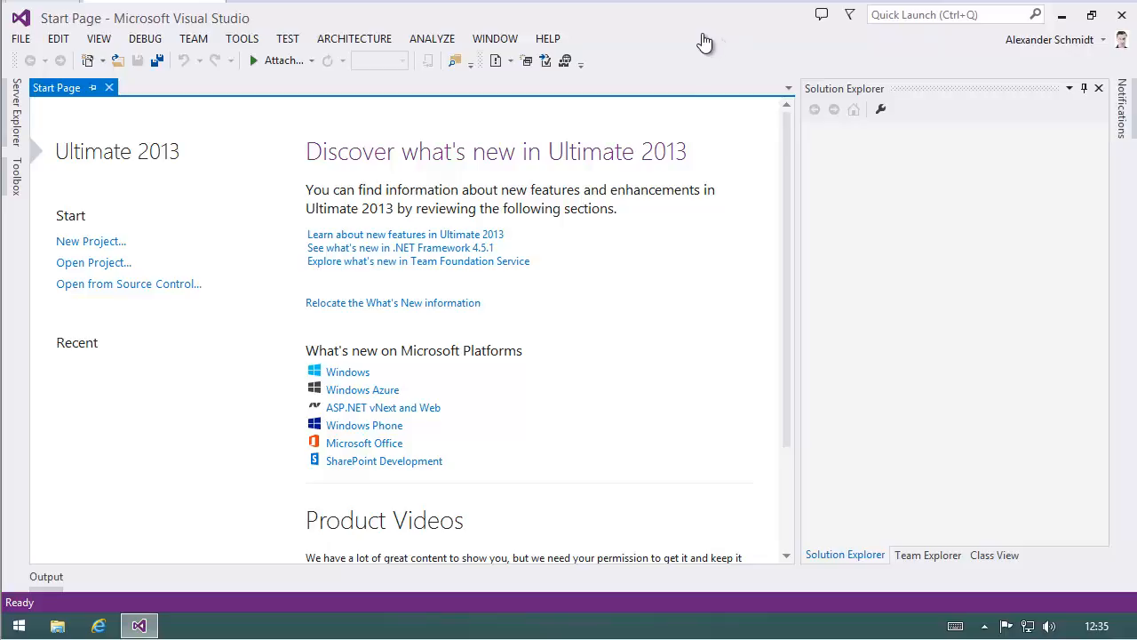
mouse_move(705, 41)
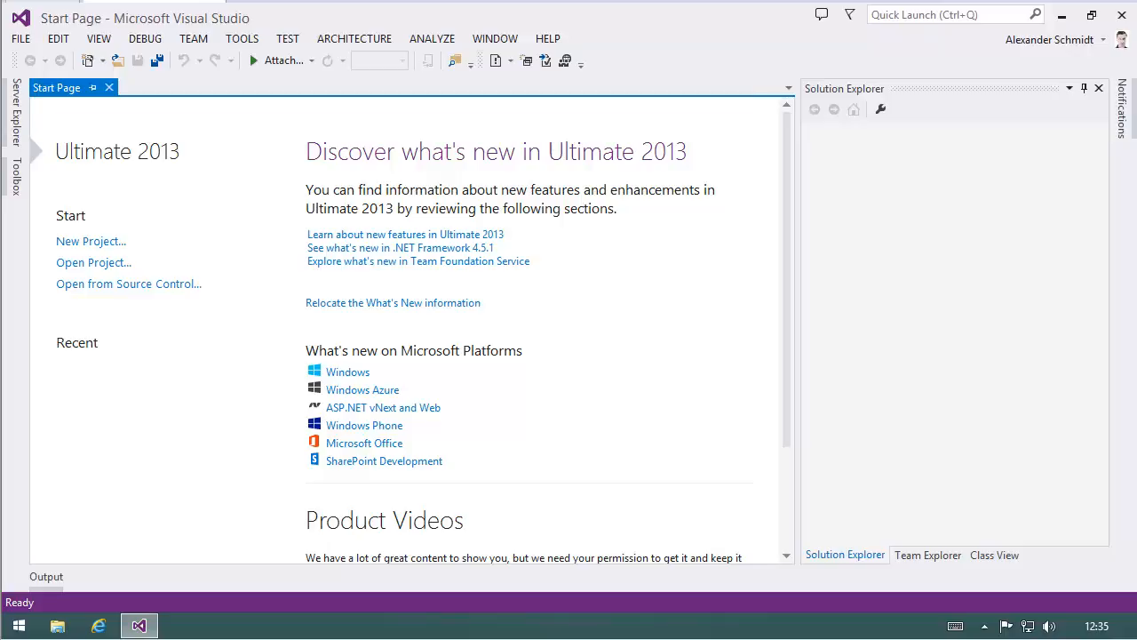
mouse_move(736, 117)
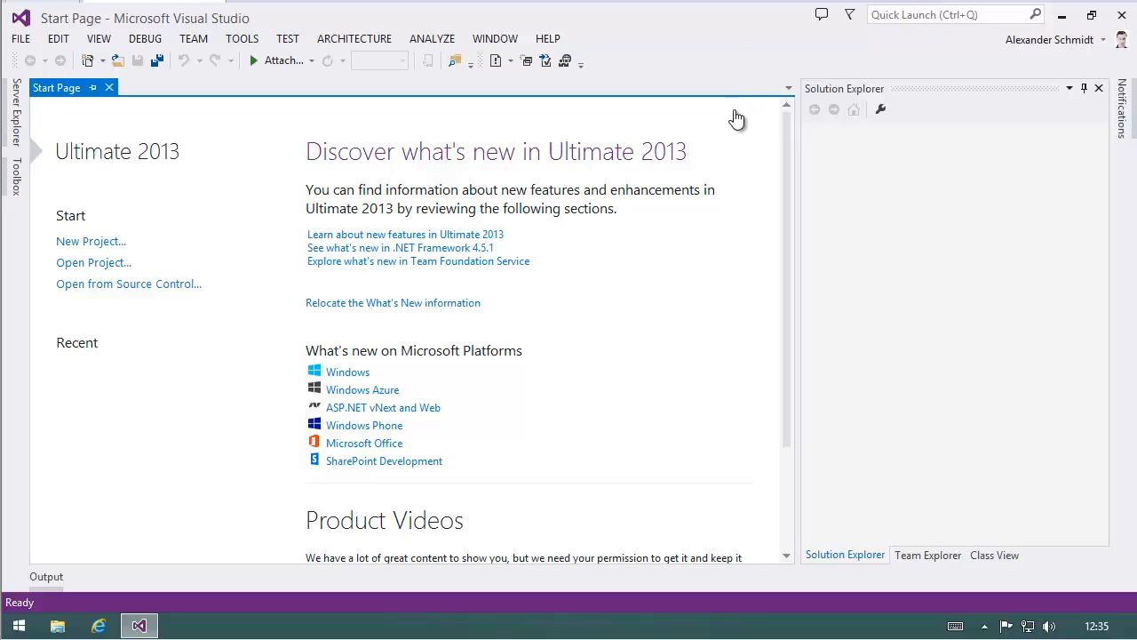
mouse_move(20, 46)
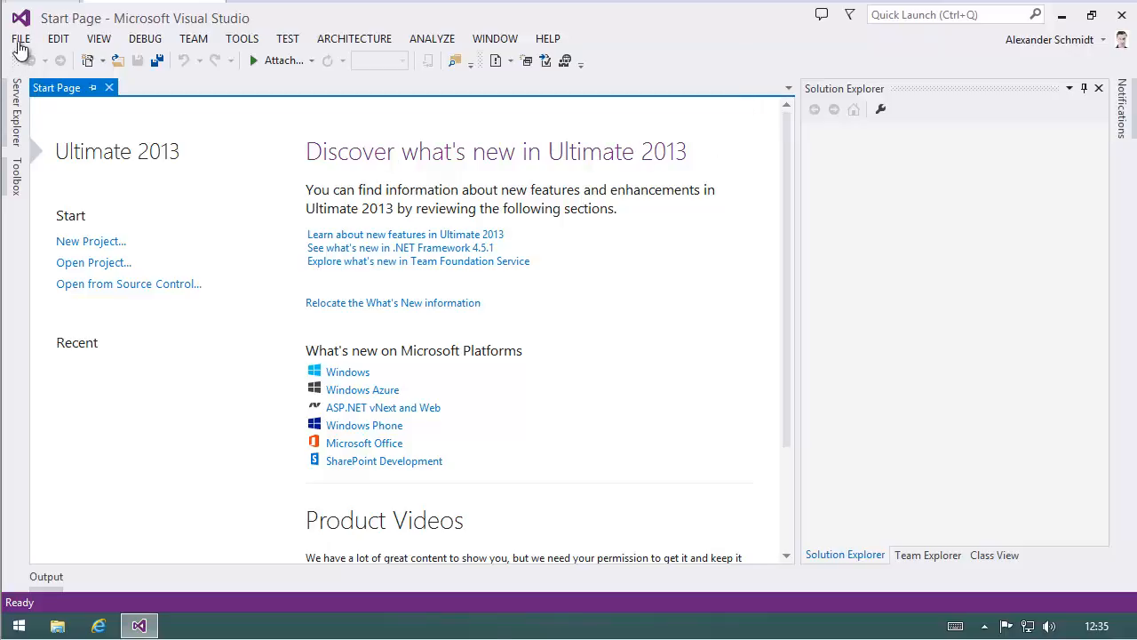
Step: Create a new PHP Web Project named WordpressSample via File > New > Project
click(20, 38)
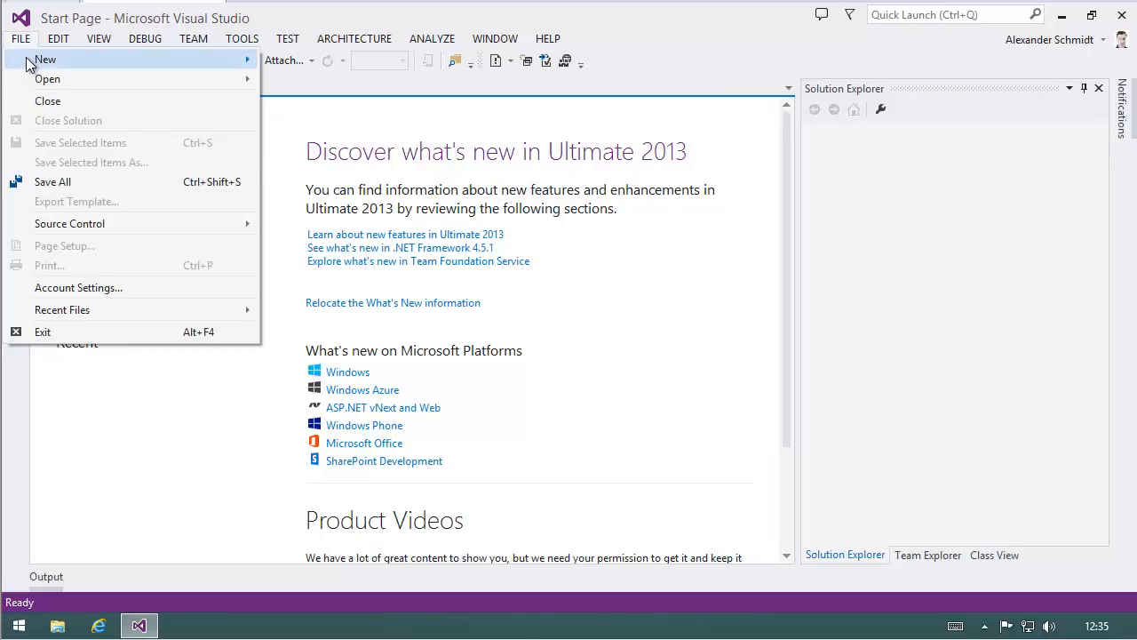
click(46, 59)
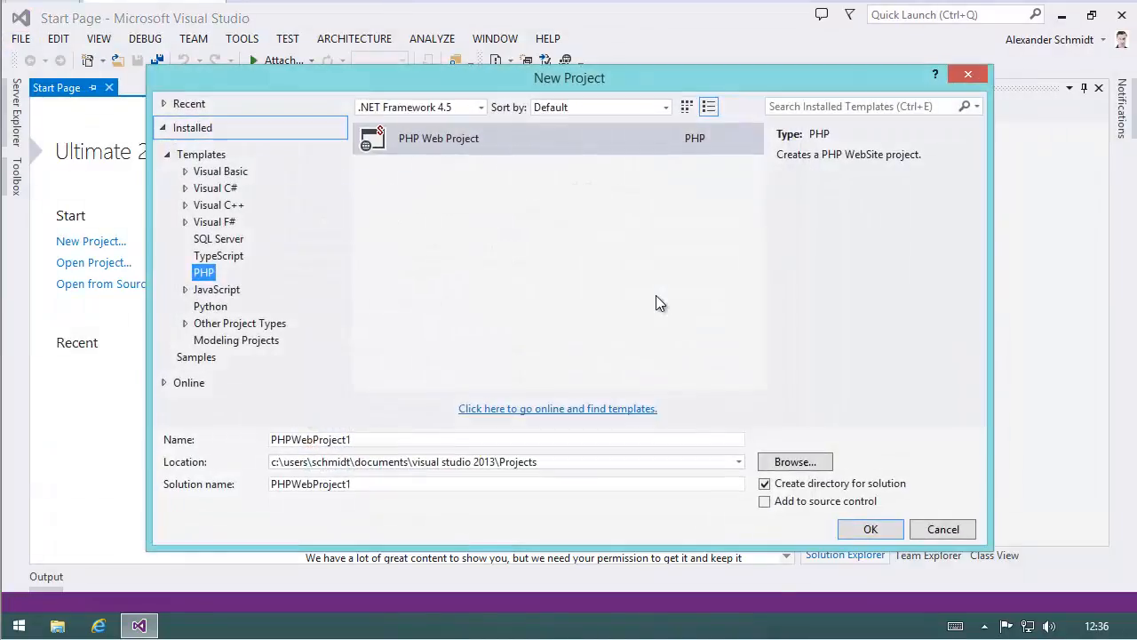
mouse_move(476, 142)
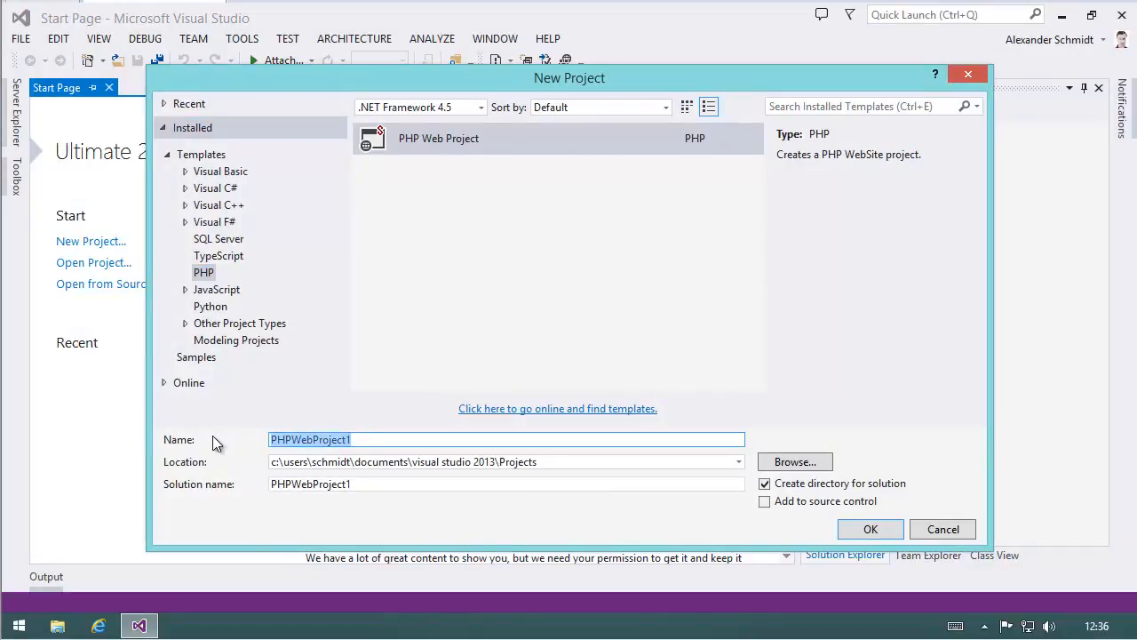
text(Wordpres)
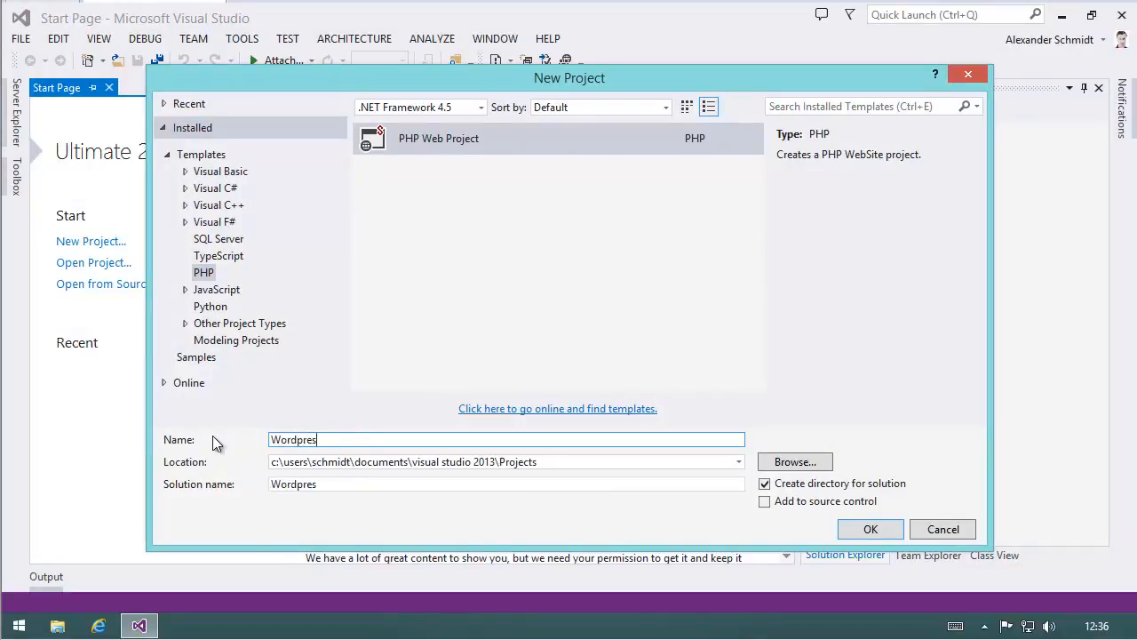
text(Sample)
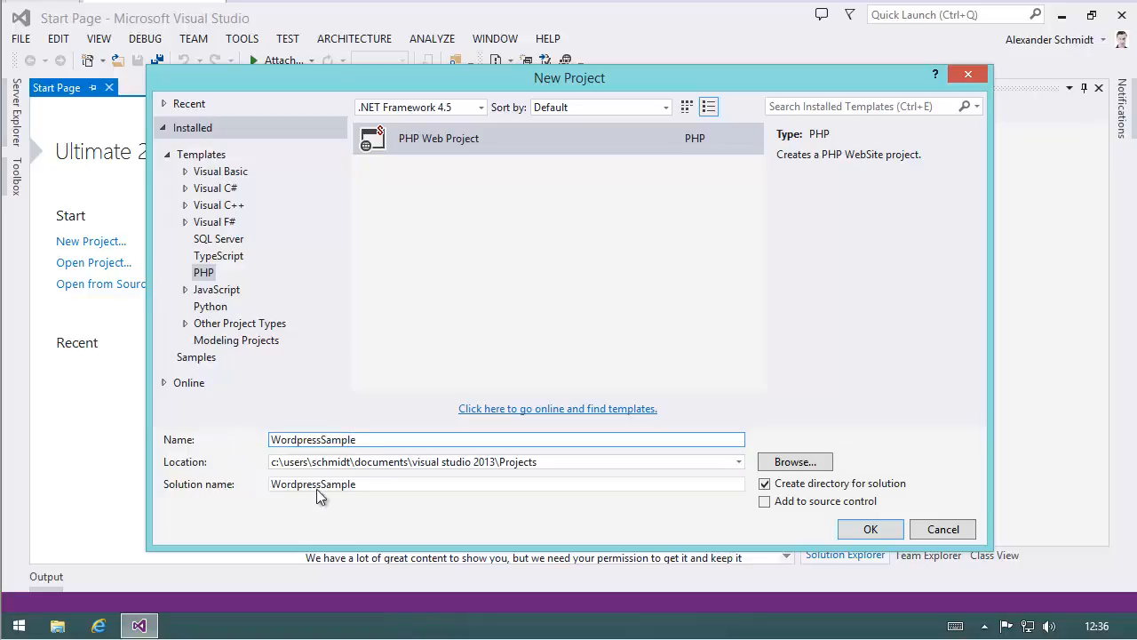
click(870, 529)
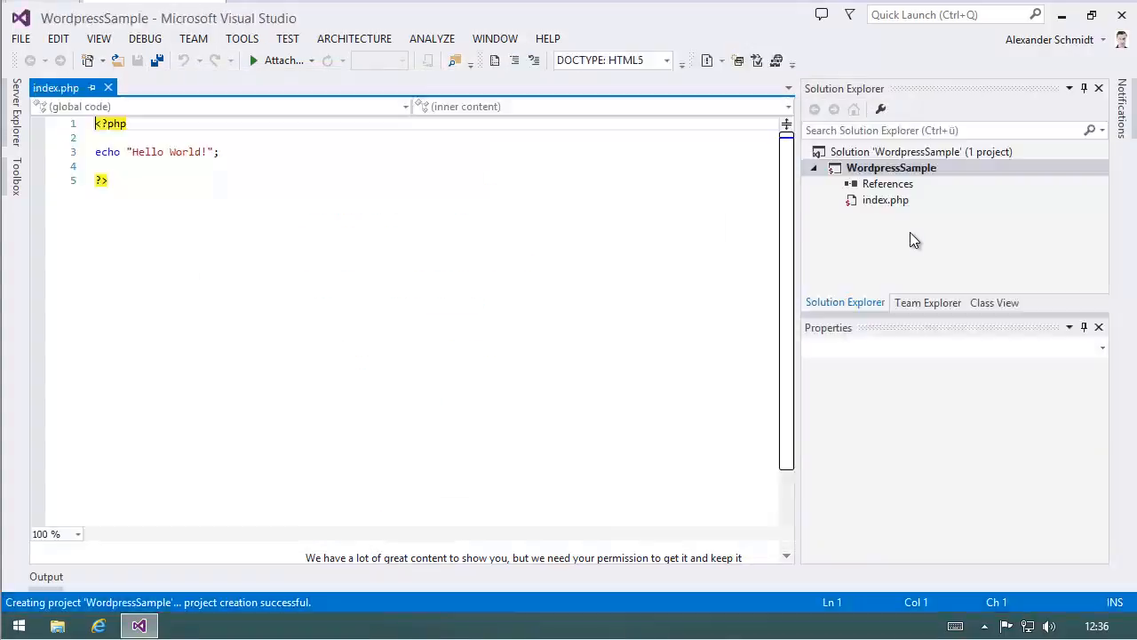
Step: Delete the default index.php from WordpressSample and confirm permanent removal
click(886, 200)
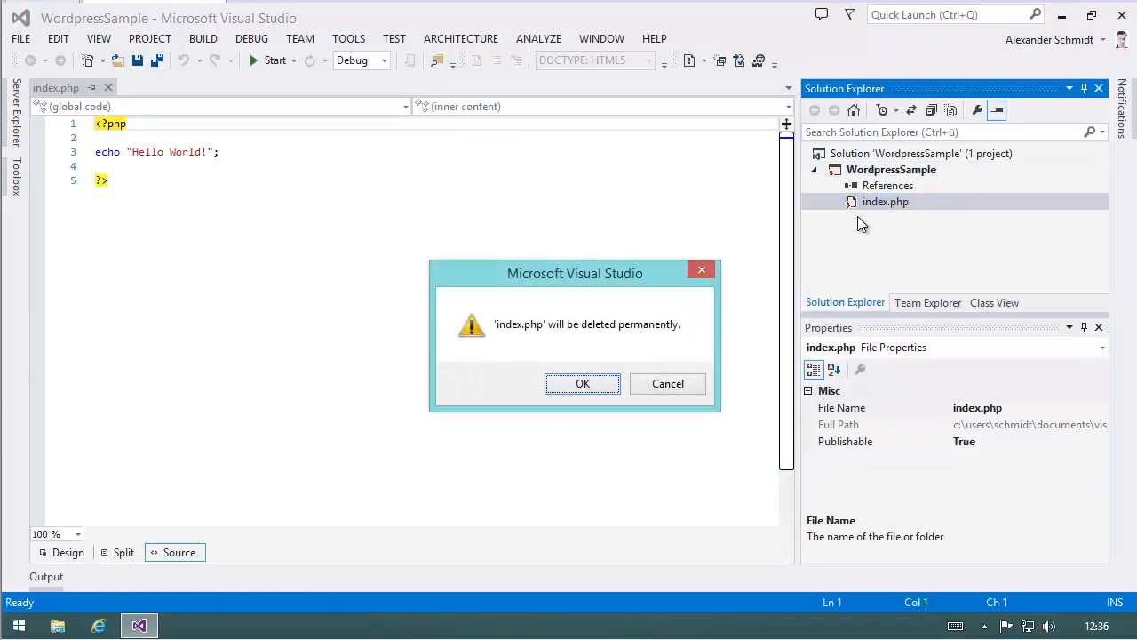
click(583, 382)
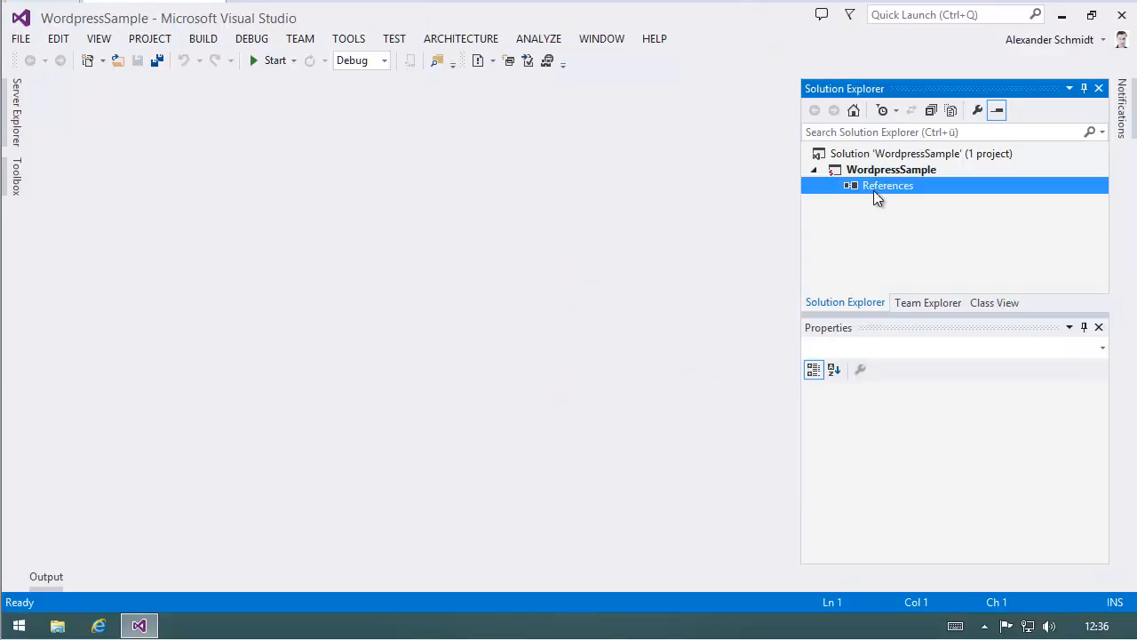
mouse_move(930, 221)
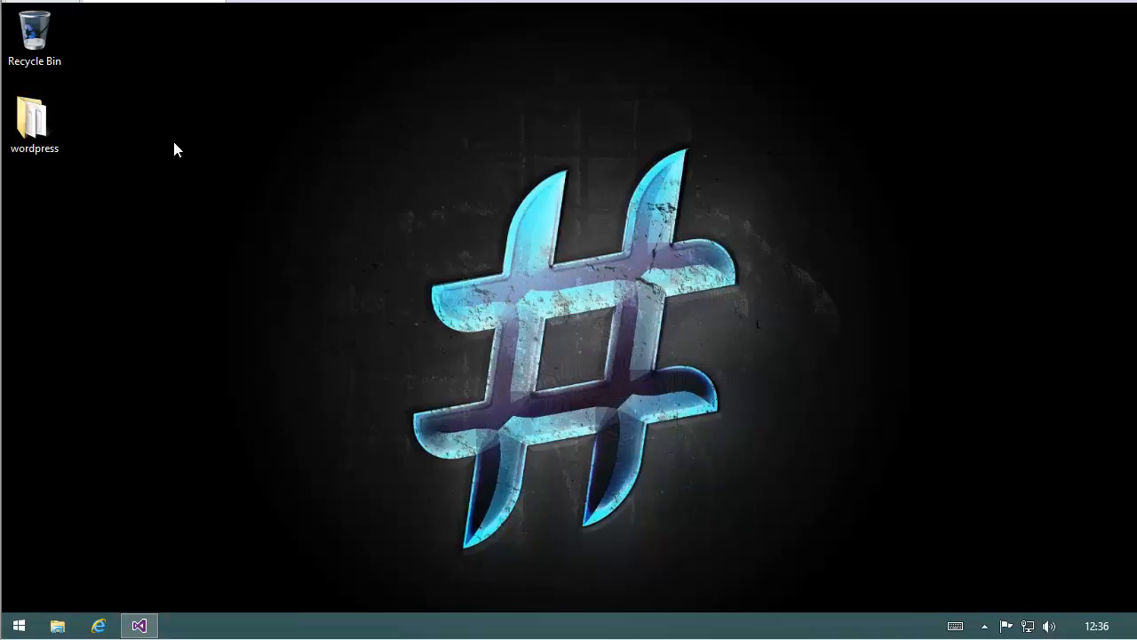
mouse_move(223, 145)
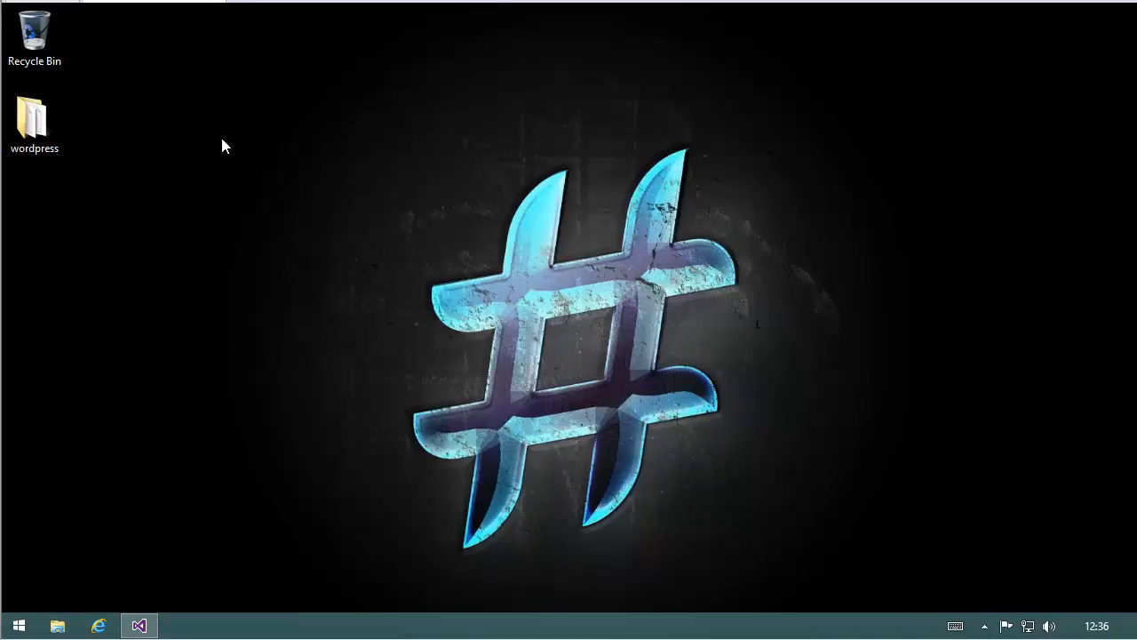
mouse_move(212, 155)
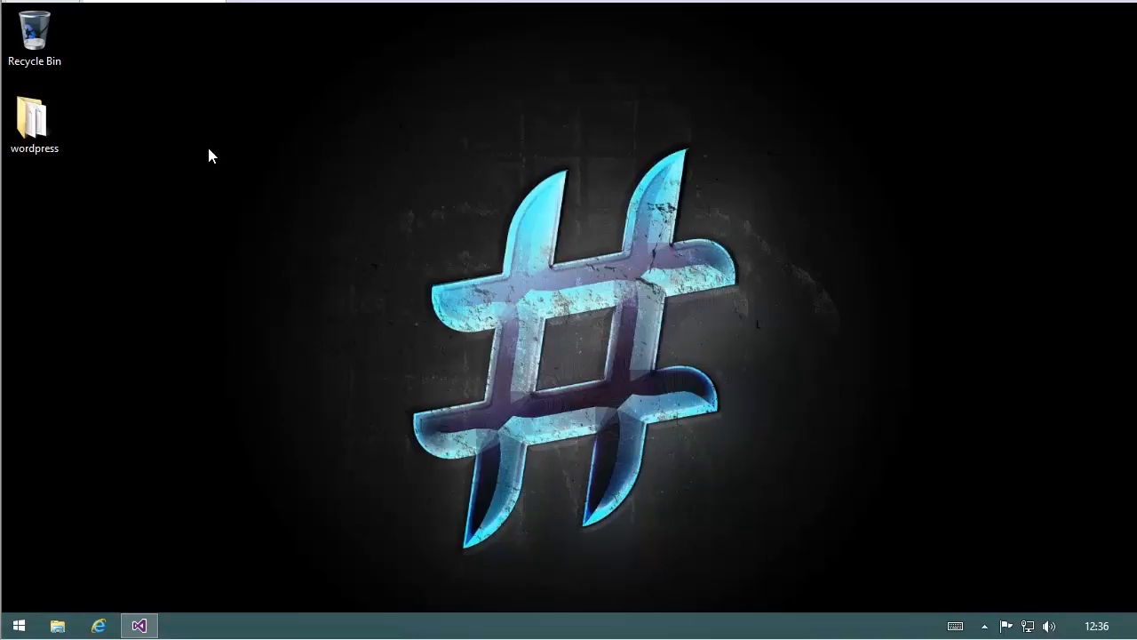
mouse_move(78, 157)
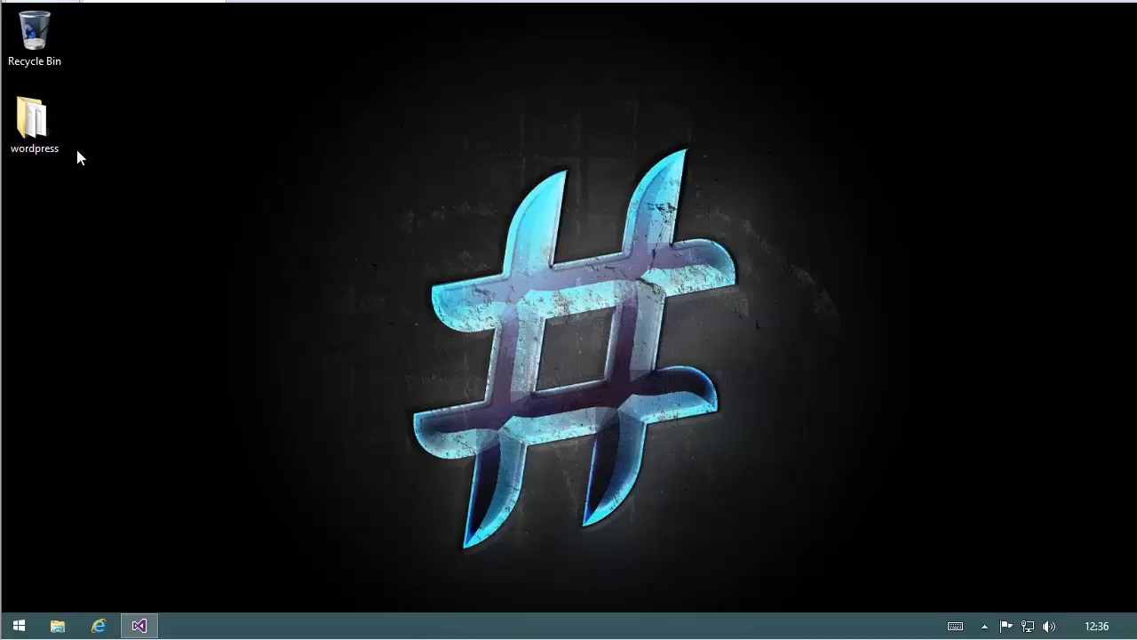
Step: Open the desktop wordpress folder in File Explorer and select its 19 items
click(34, 116)
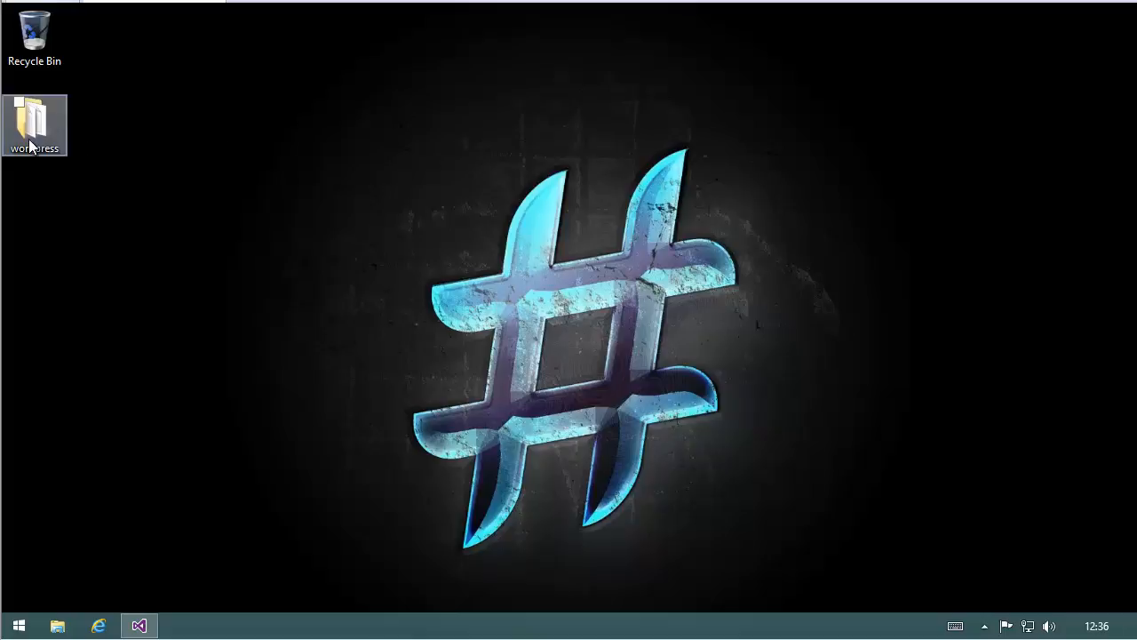
double_click(34, 115)
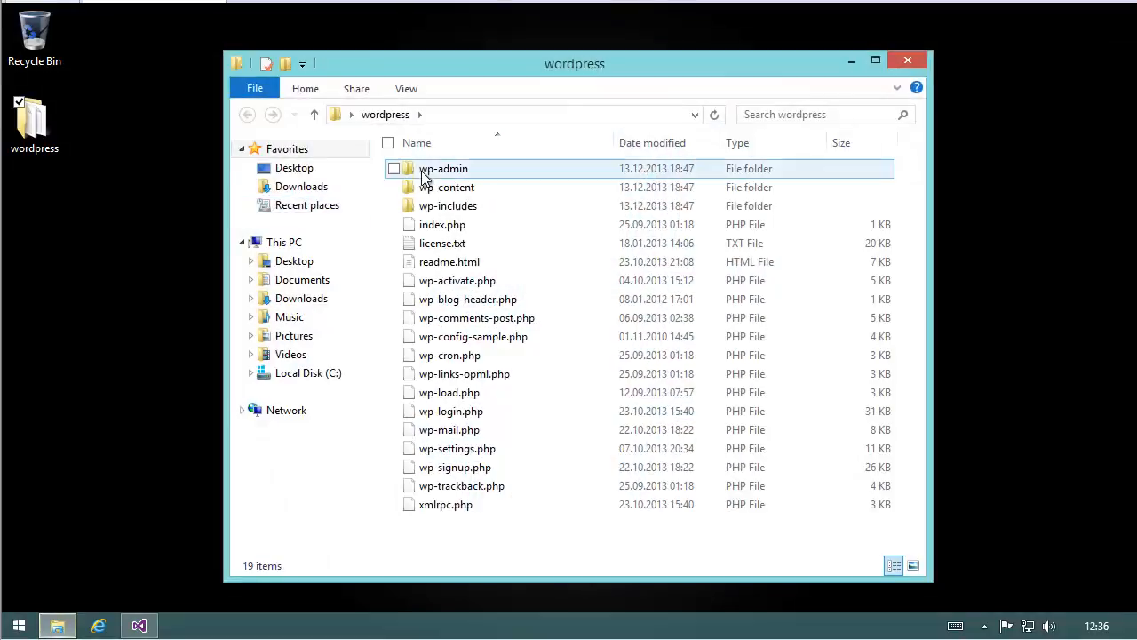
click(441, 243)
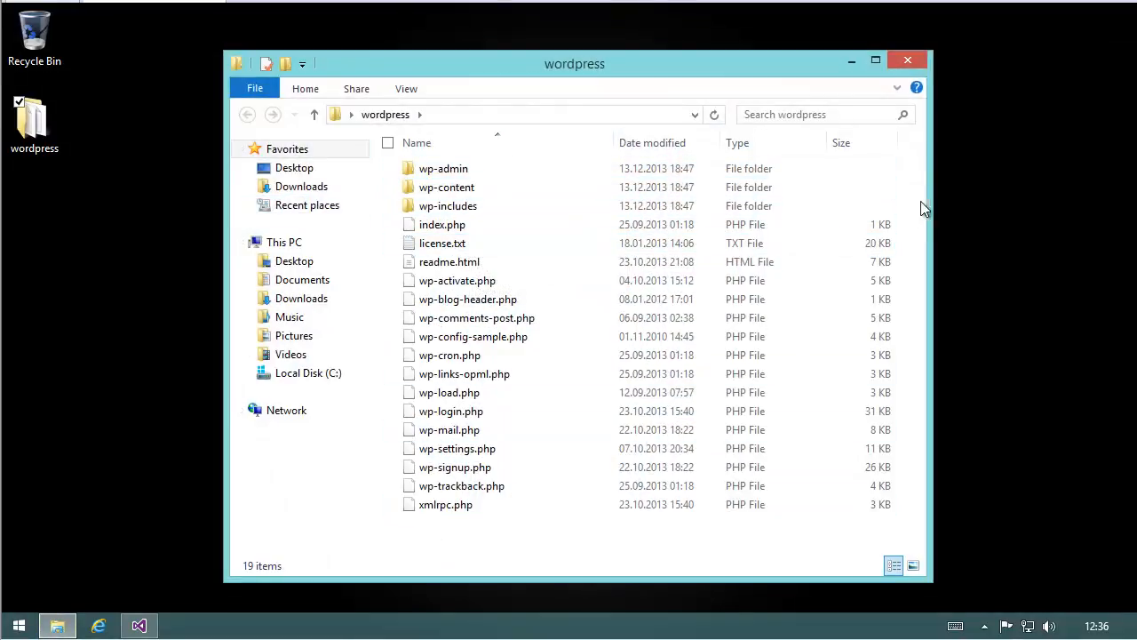
mouse_move(959, 142)
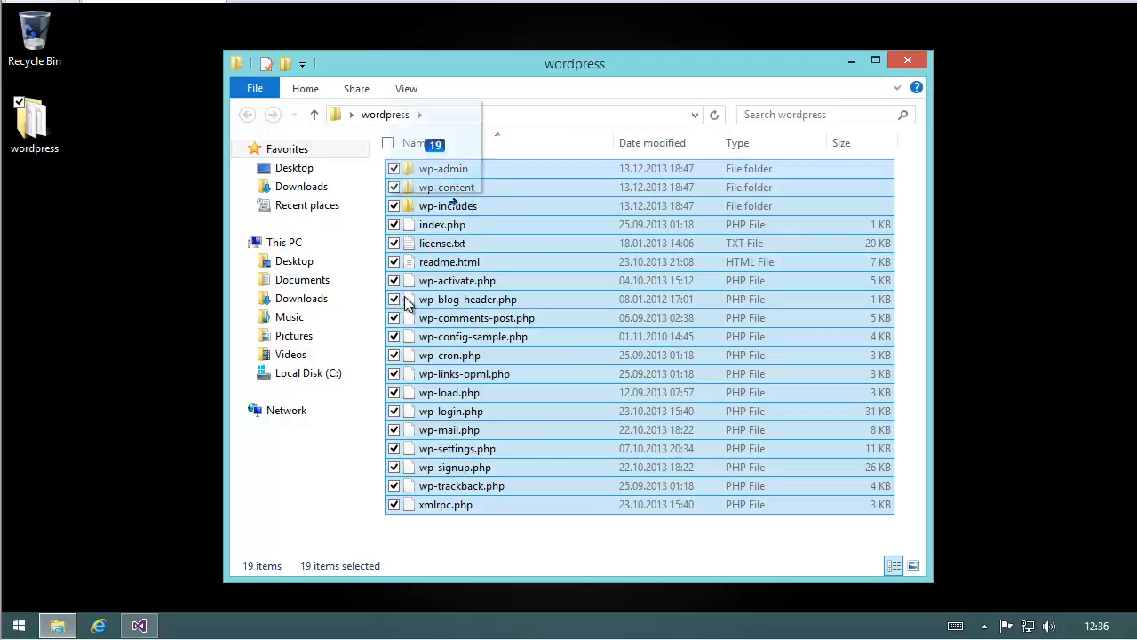
Step: Drop the WordPress files into WordpressSample, collapse wp-includes, and open index.php
click(139, 625)
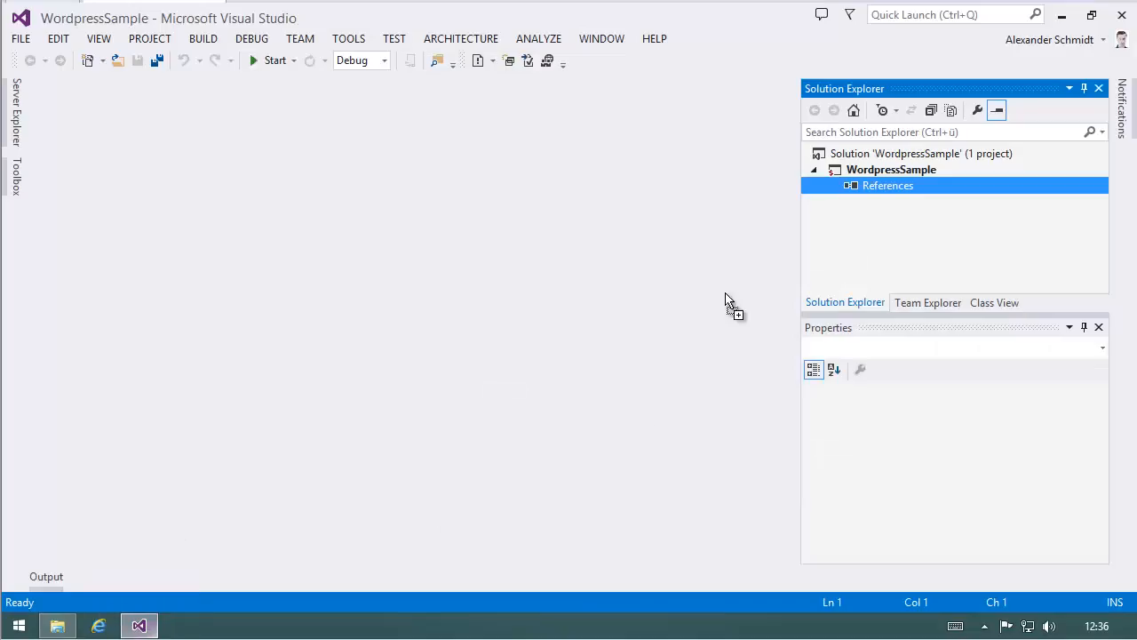
click(891, 169)
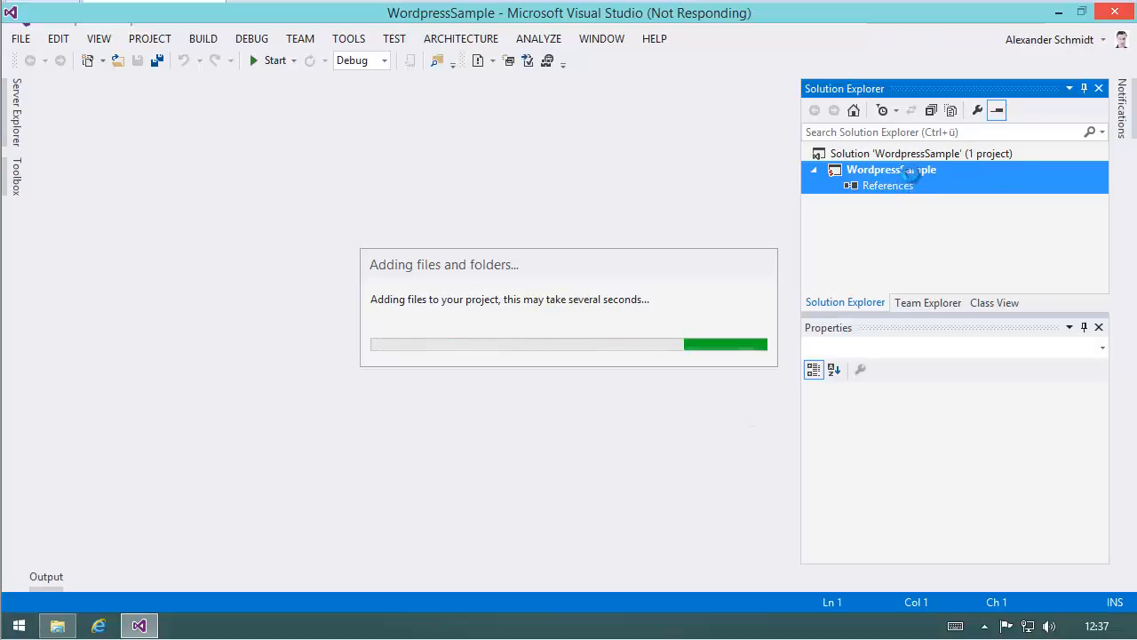
mouse_move(684, 263)
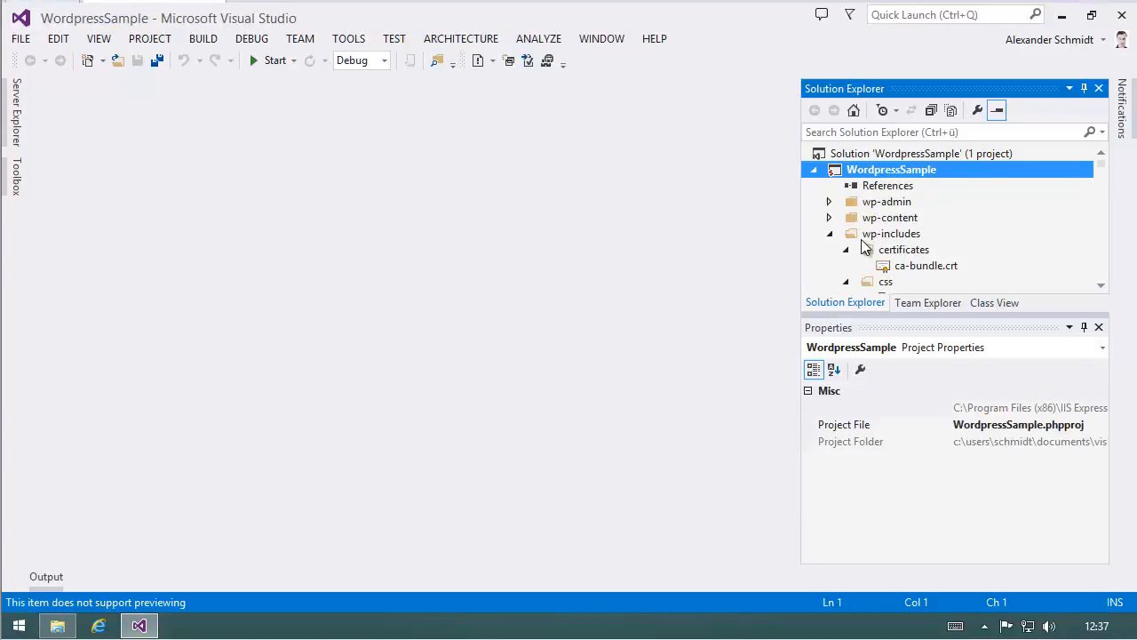
click(828, 232)
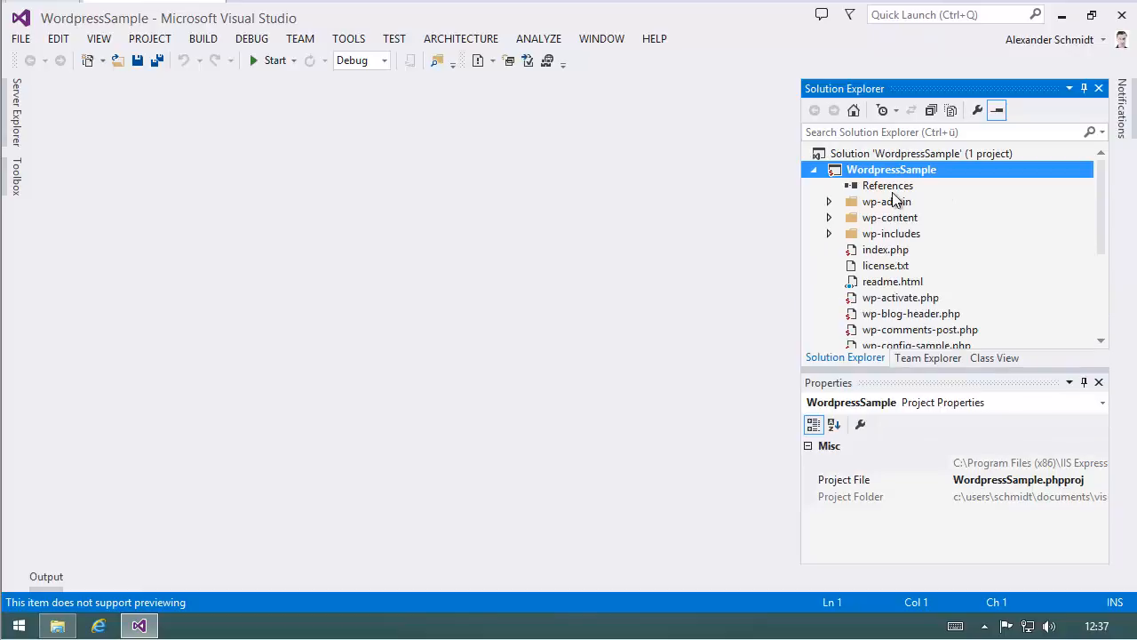
click(885, 249)
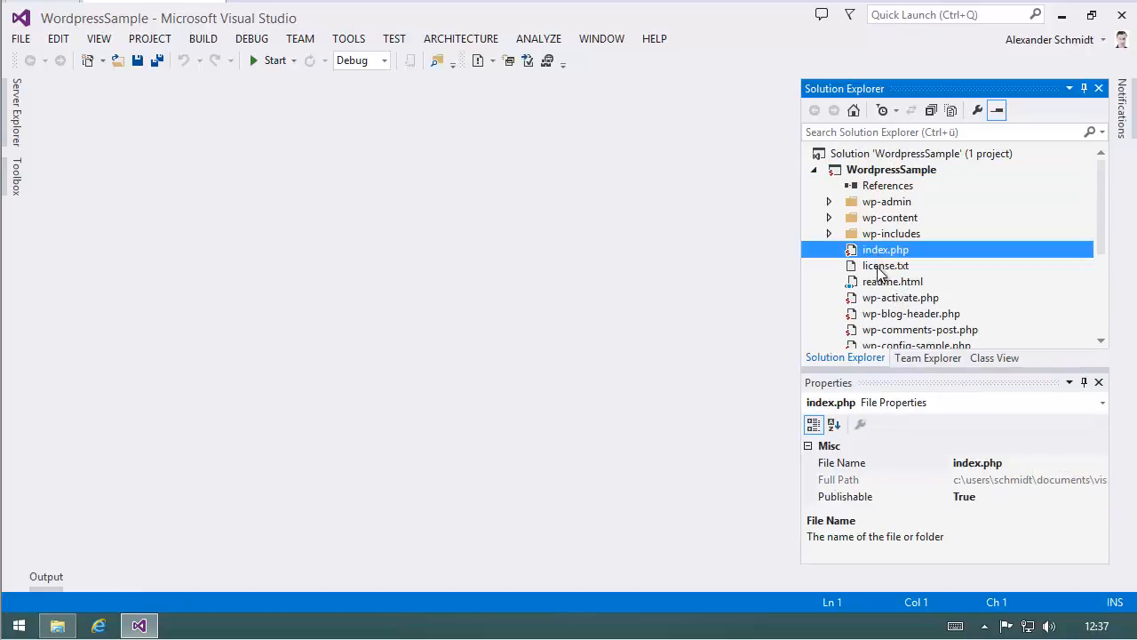
double_click(885, 248)
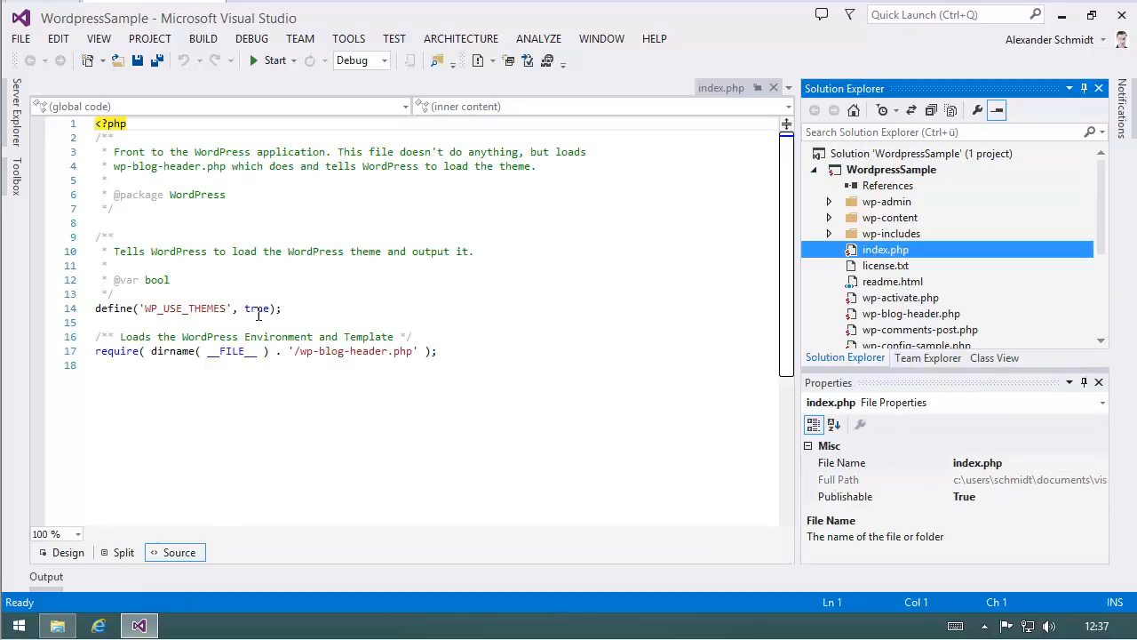
mouse_move(629, 281)
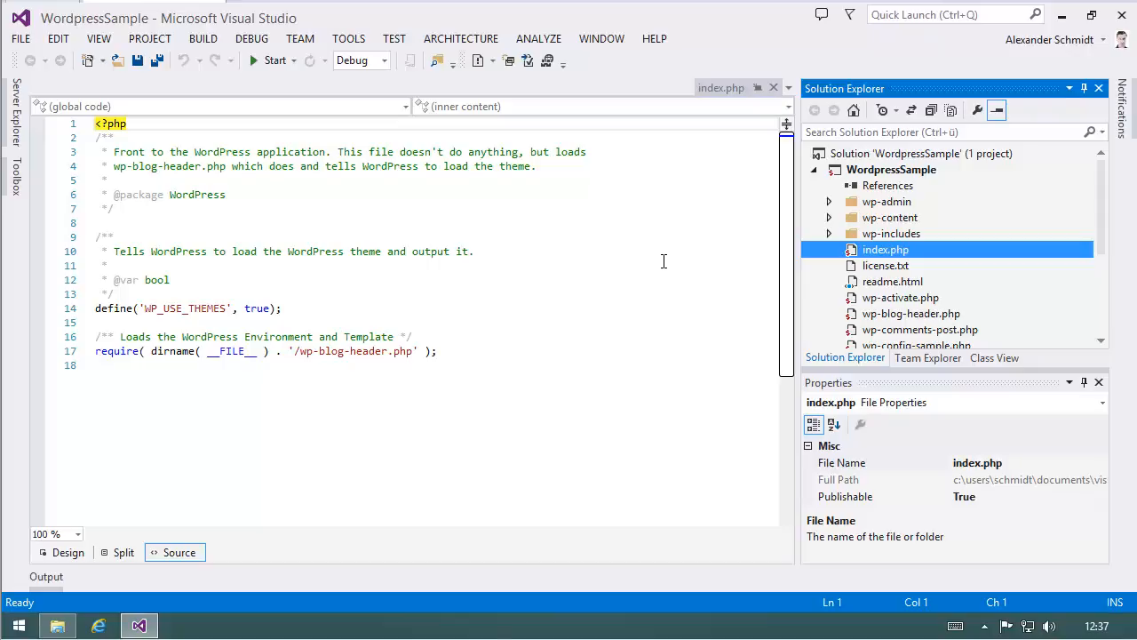
mouse_move(674, 255)
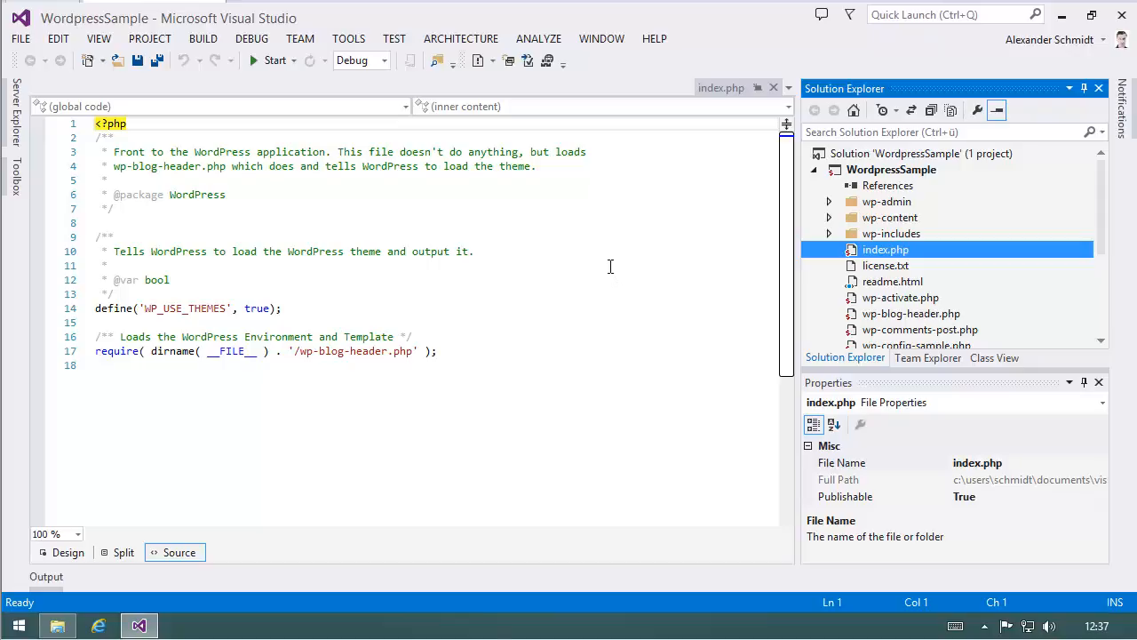
mouse_move(774, 88)
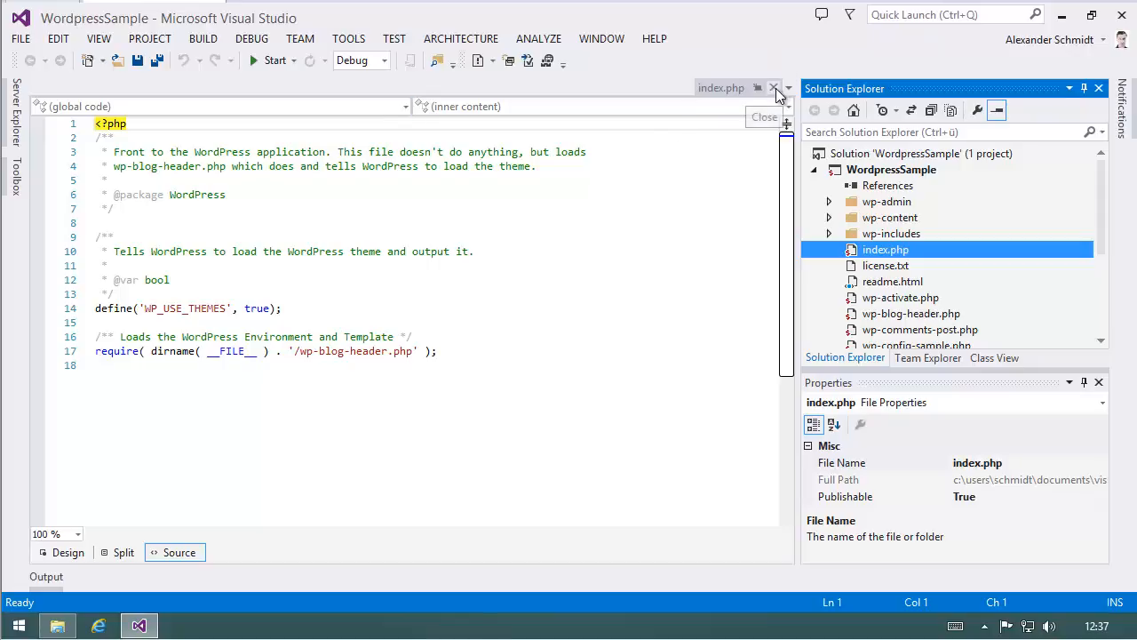
Step: Close index.php and run the site, showing the missing wp-config.php page
click(774, 87)
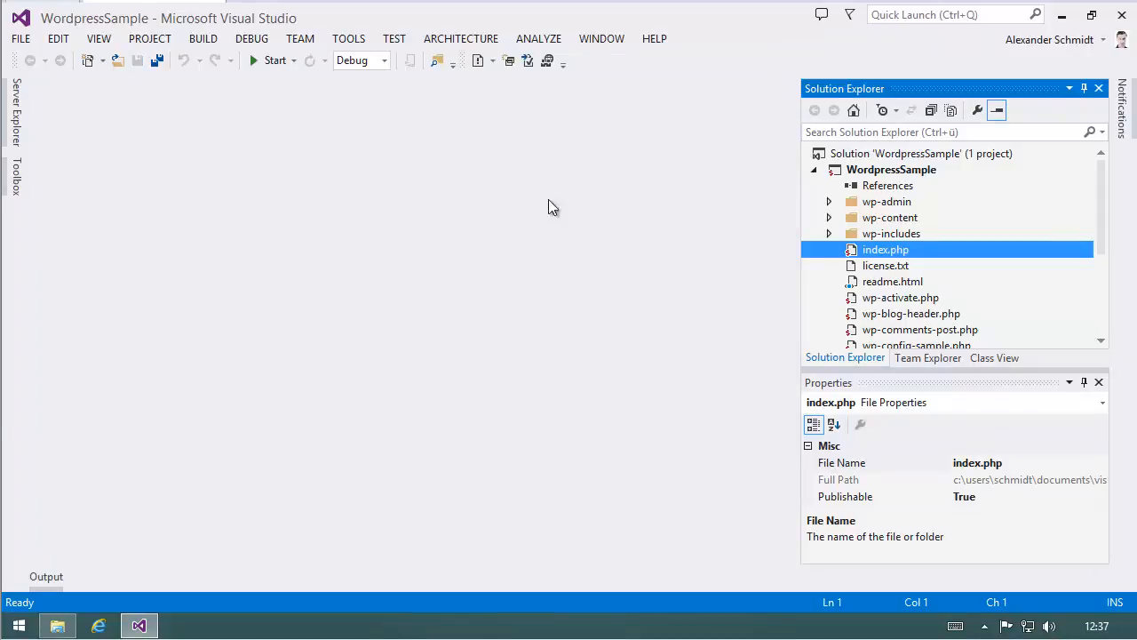
click(275, 60)
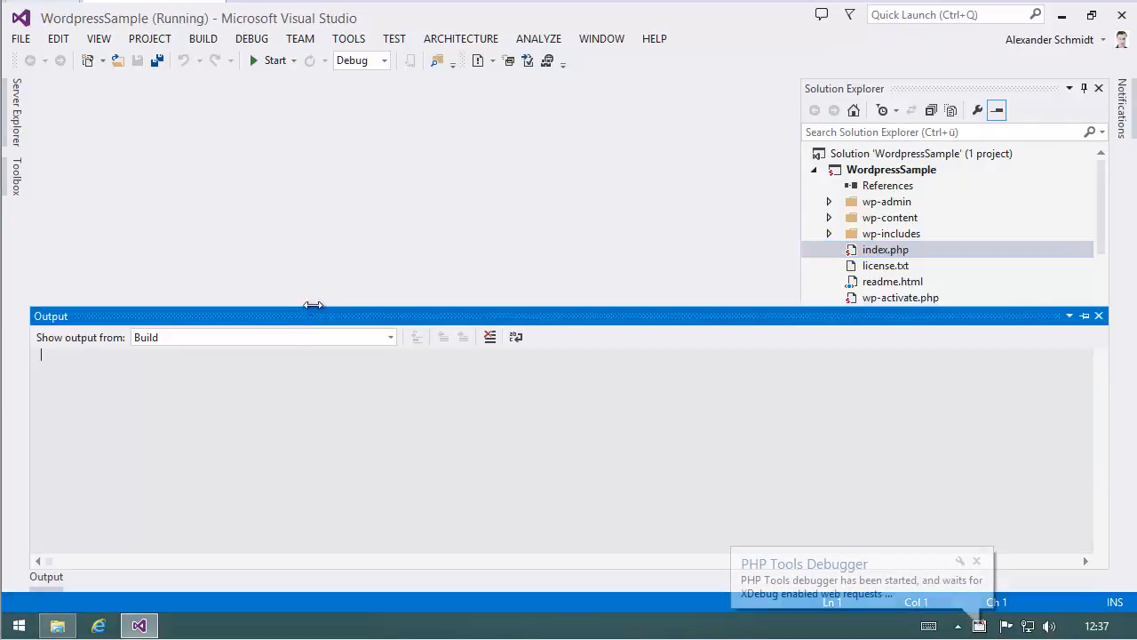
click(97, 625)
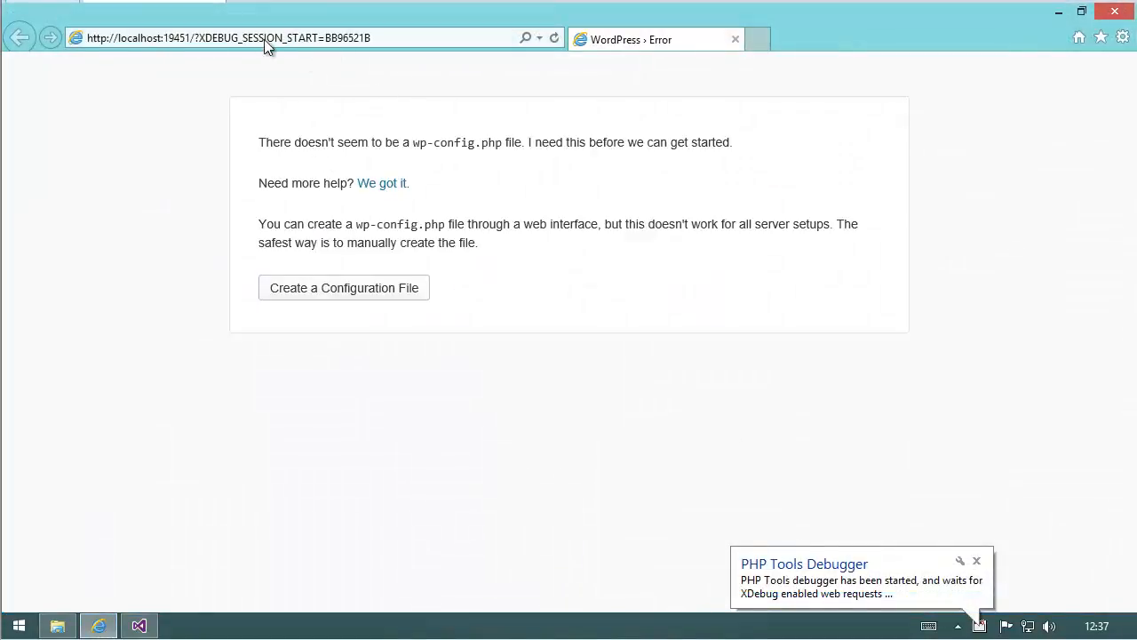
mouse_move(288, 49)
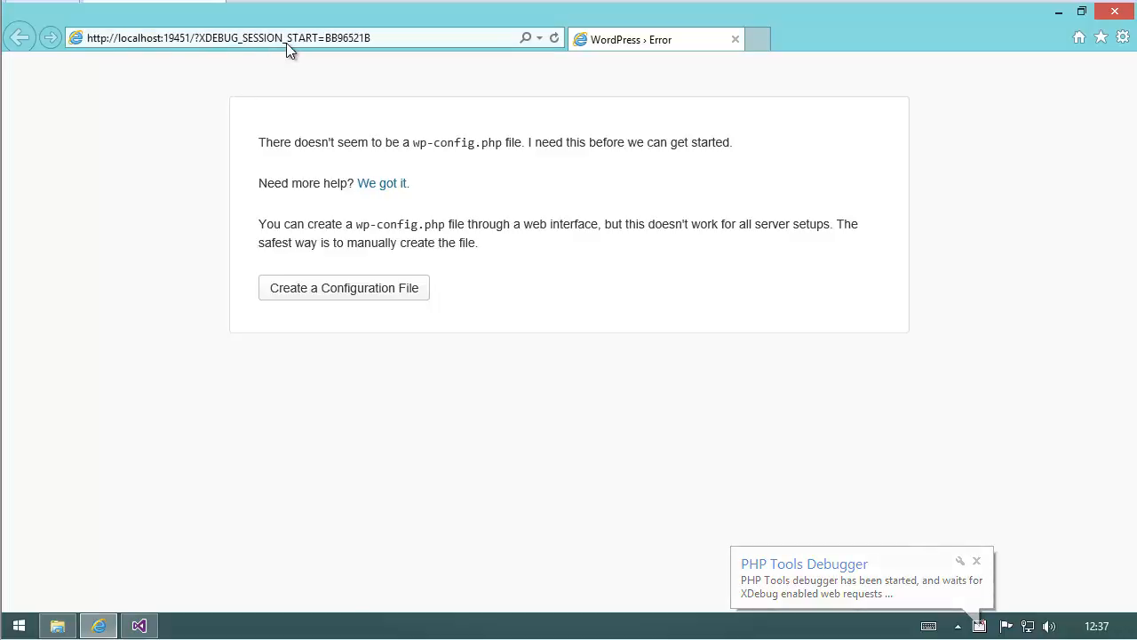
mouse_move(336, 59)
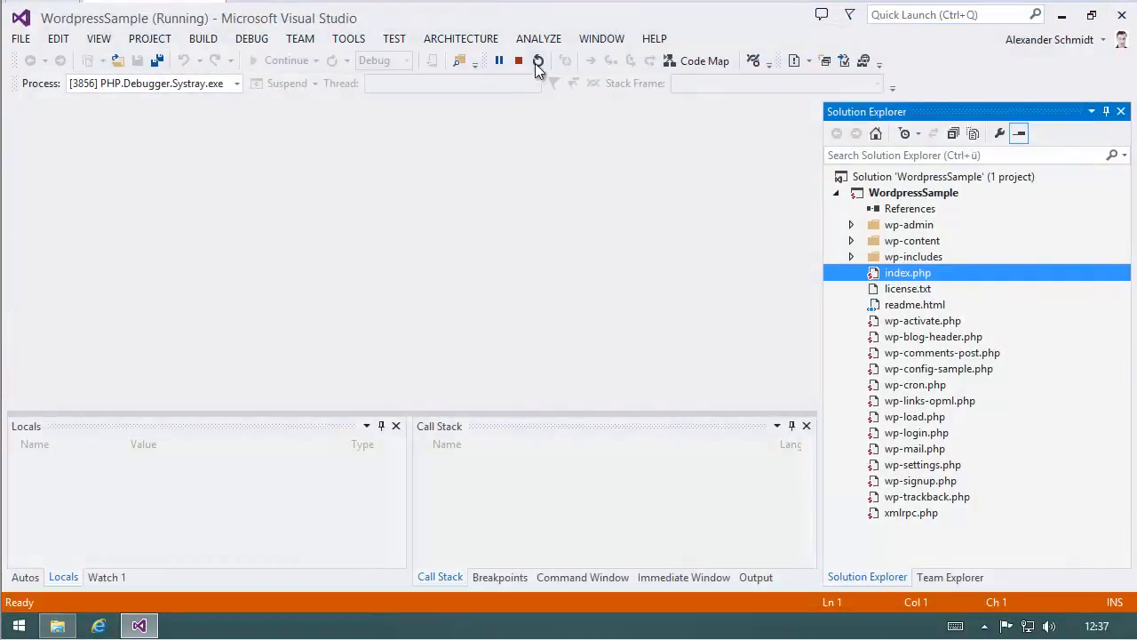
Step: Stop debugging, reopen index.php, and set a breakpoint on line 17
click(519, 60)
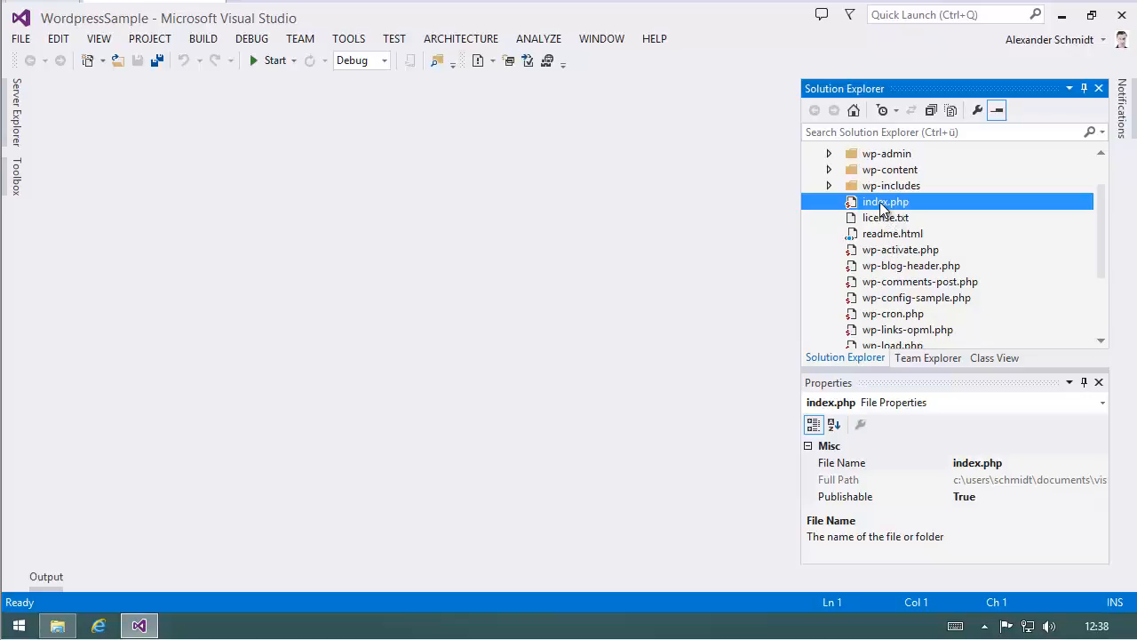
double_click(885, 202)
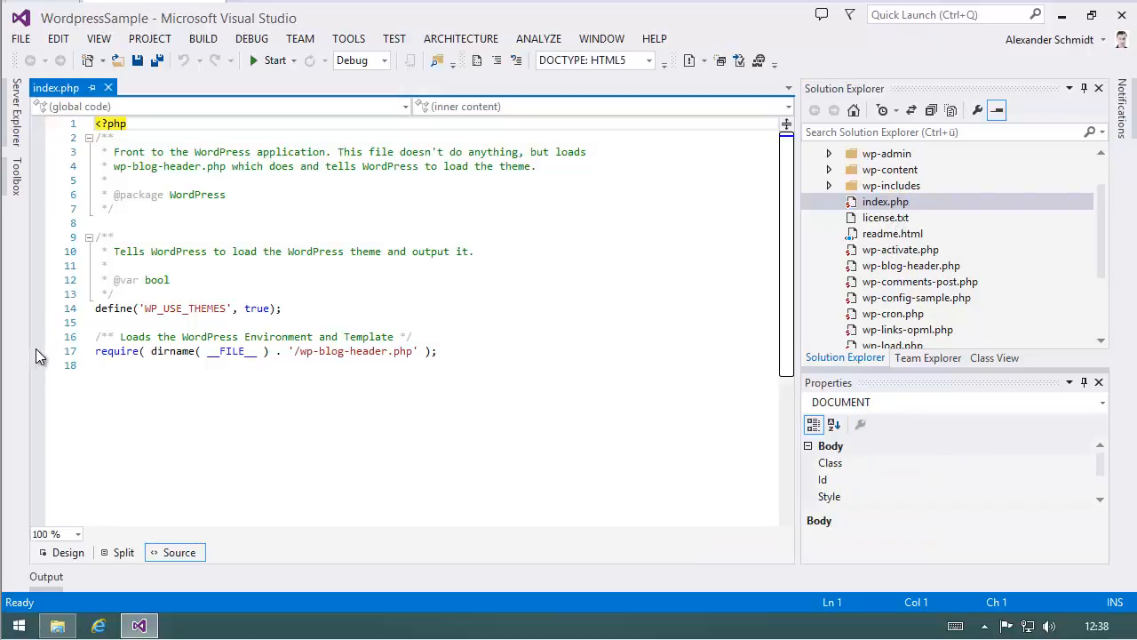
click(37, 350)
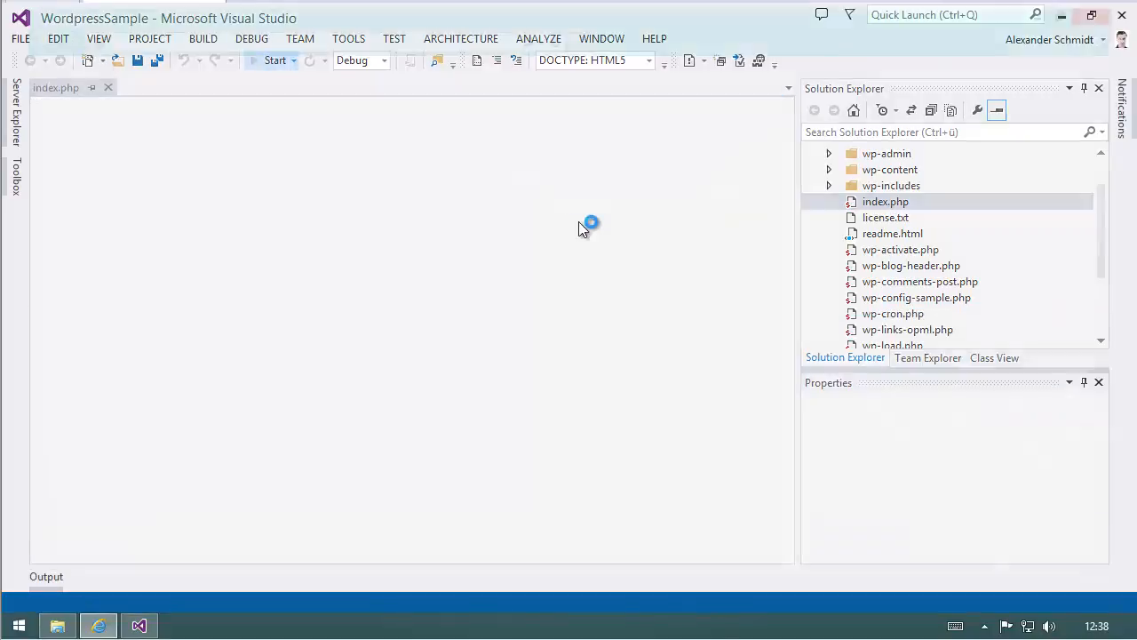
Step: Run to the line 17 breakpoint, show Locals, and step into wp-load.php and load.php
click(275, 59)
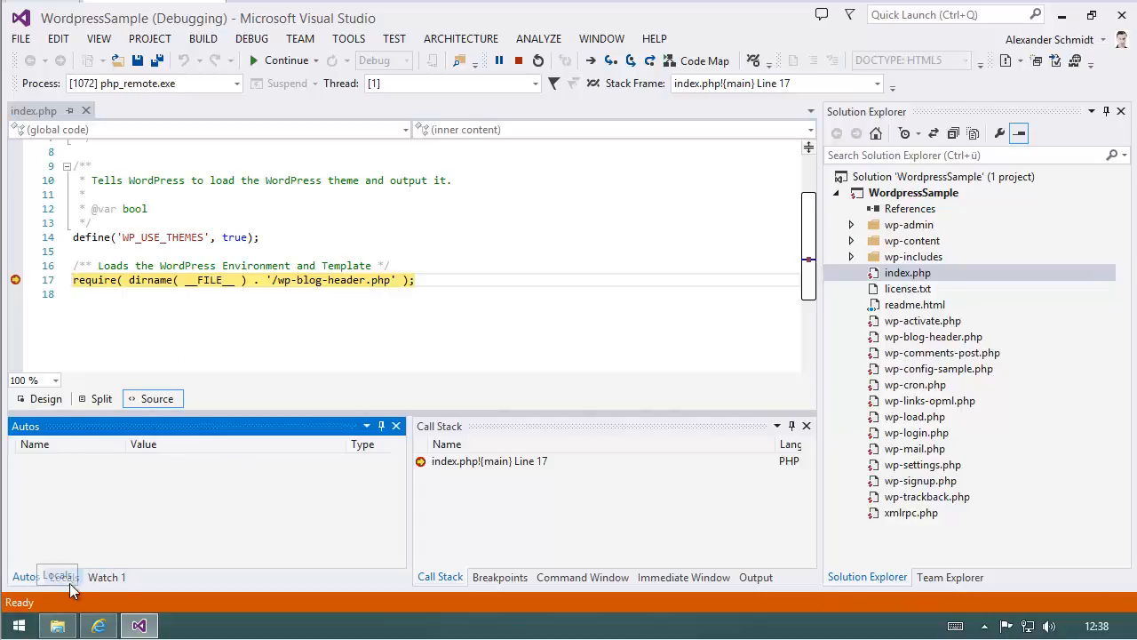
click(63, 576)
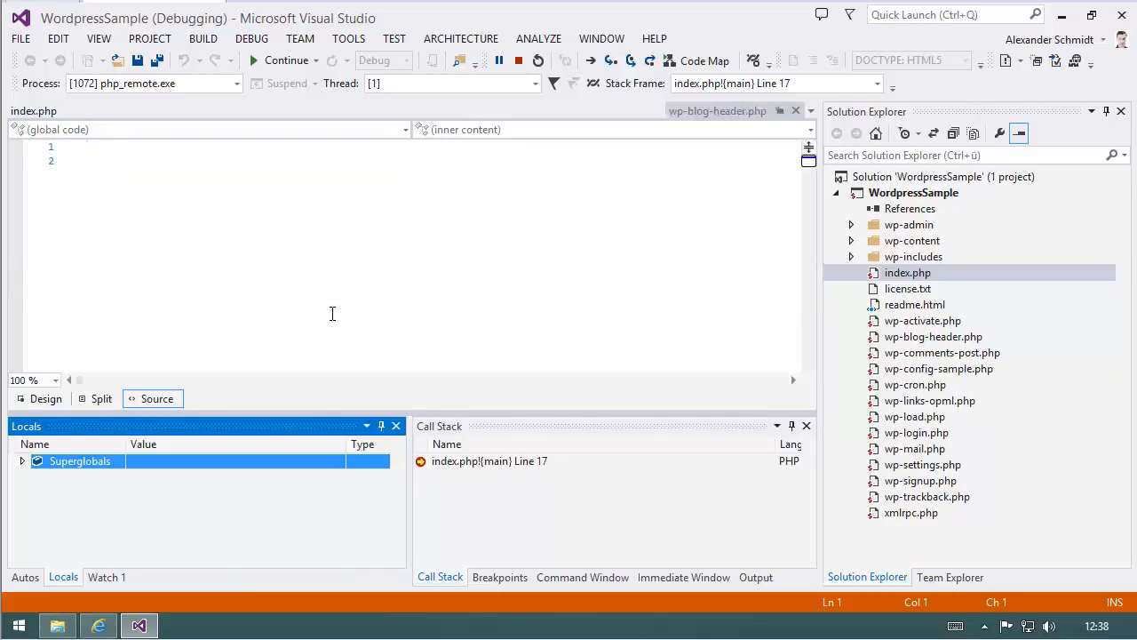
click(591, 60)
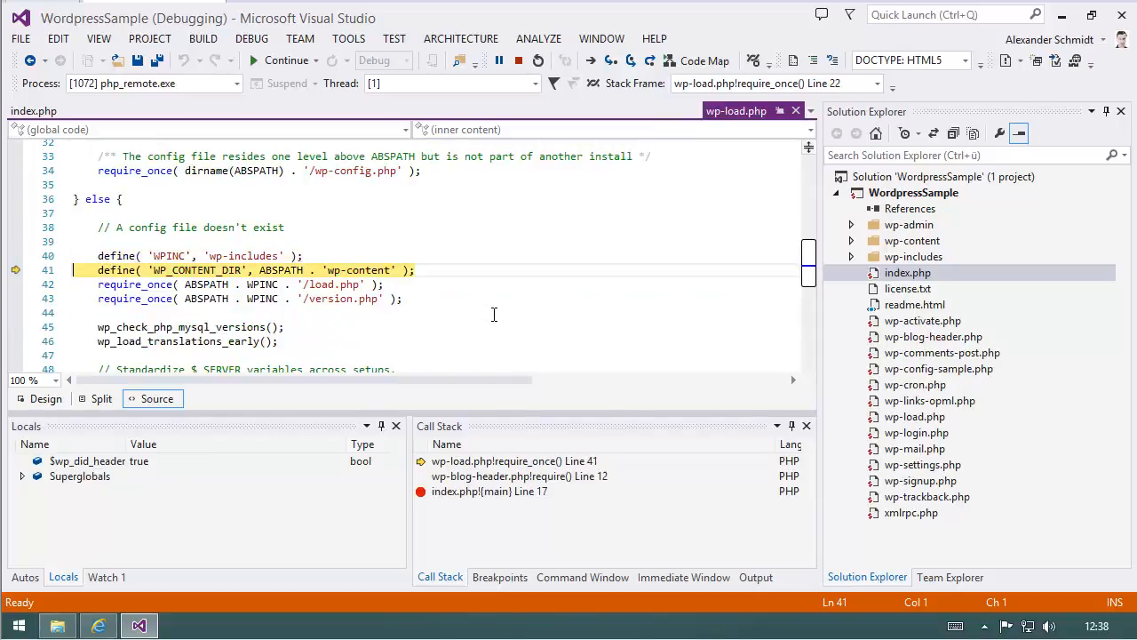
click(611, 60)
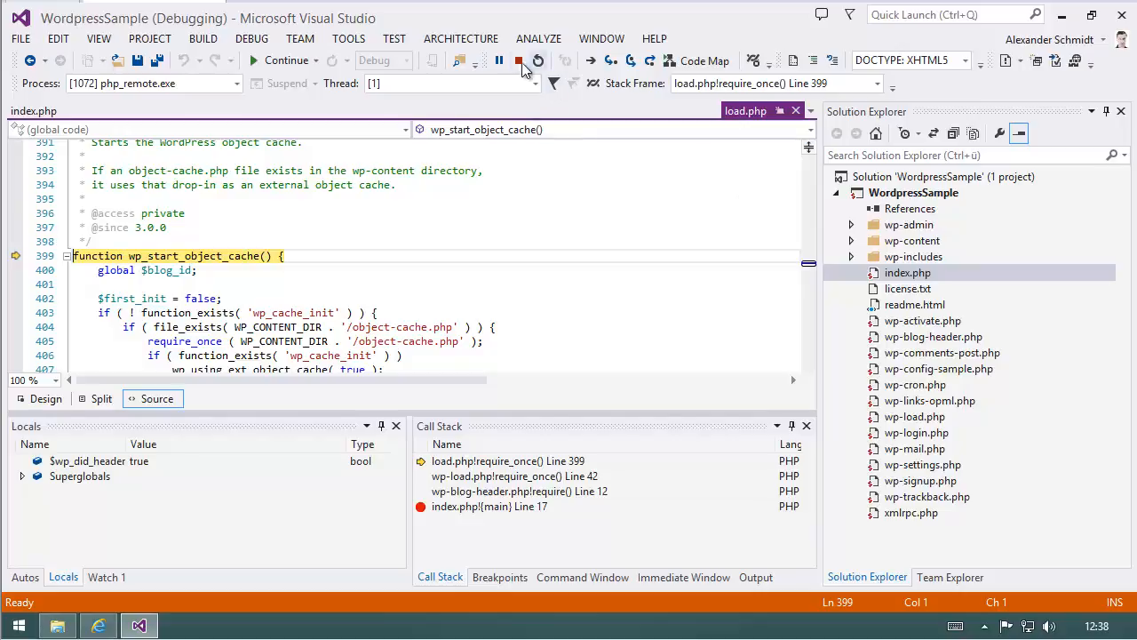
Step: Stop debugging, select the WordpressSample project, and scroll the Solution Explorer file list
click(536, 61)
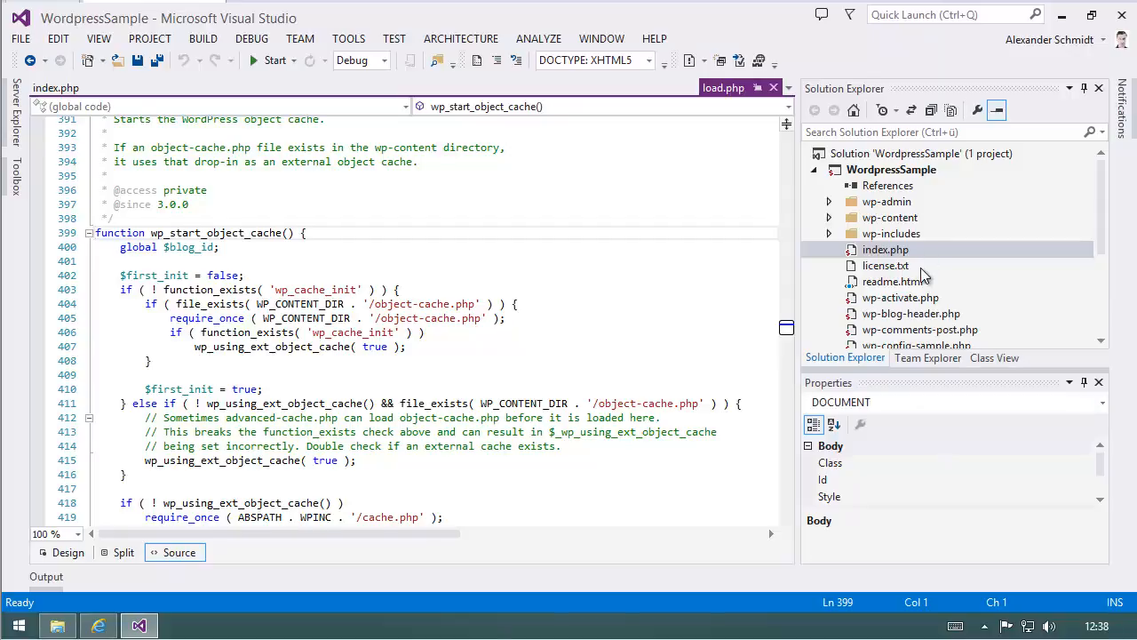
mouse_move(904, 246)
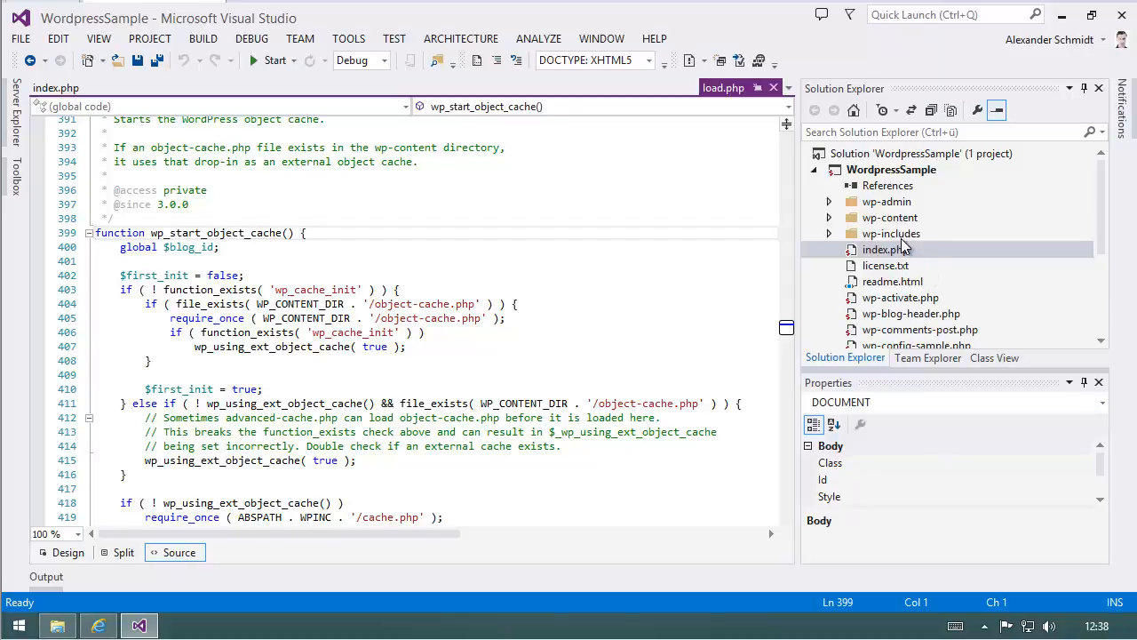
mouse_move(884, 232)
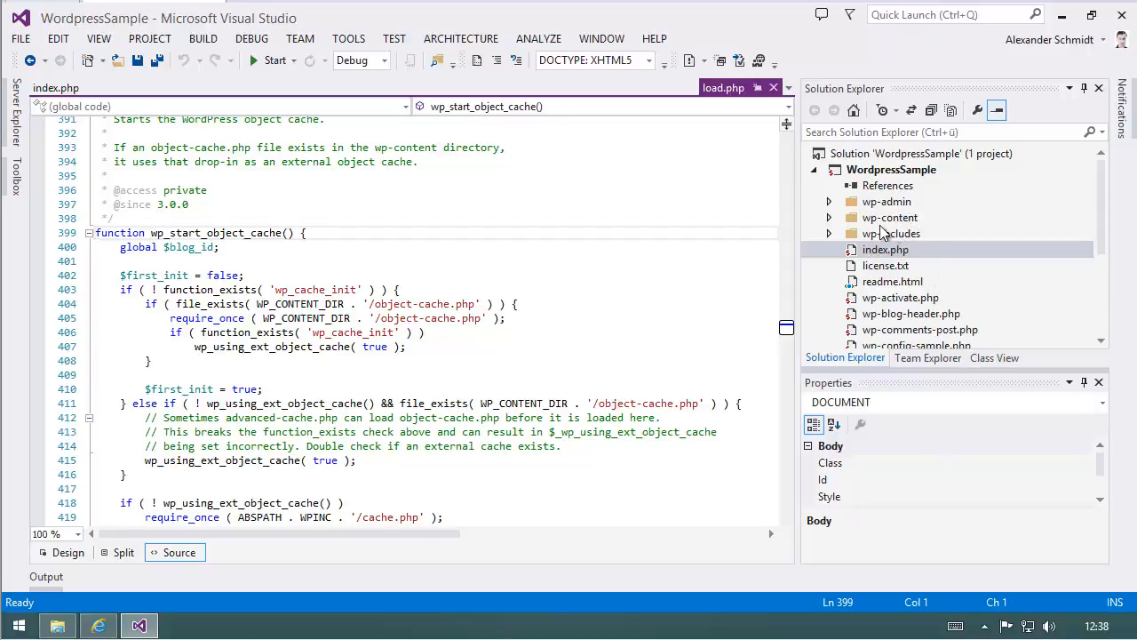
click(891, 169)
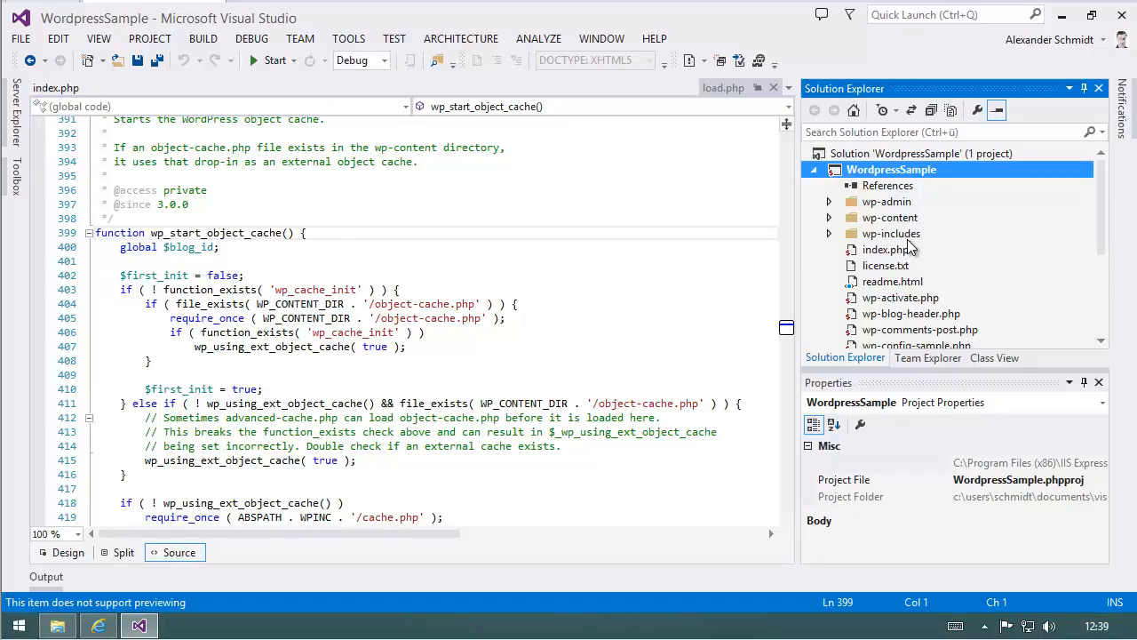
mouse_move(904, 282)
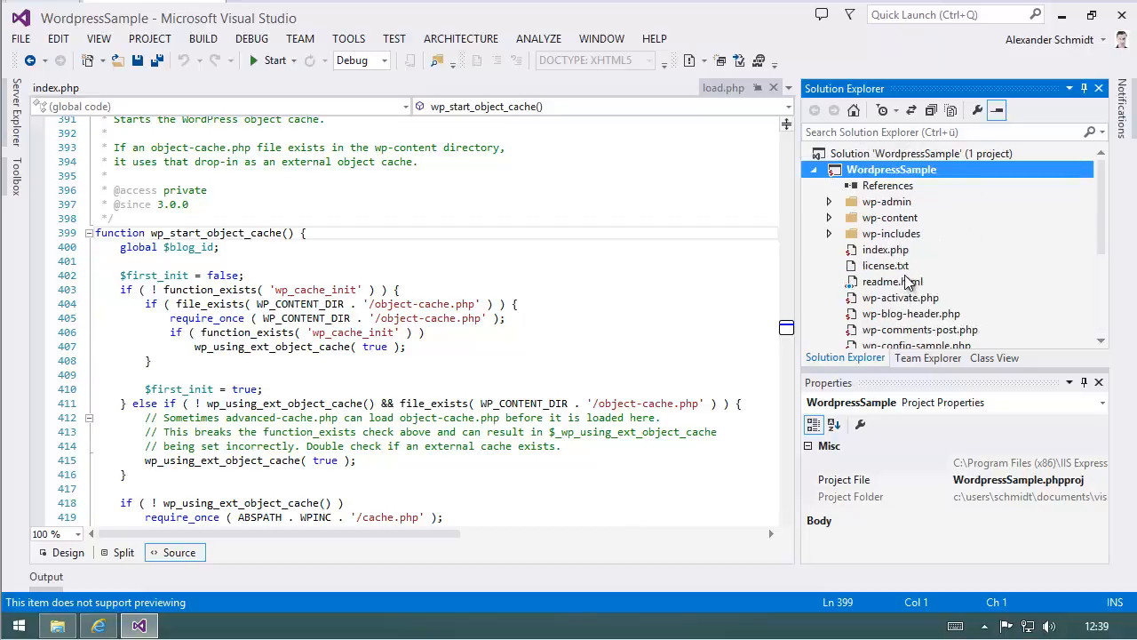
scroll(down, 3)
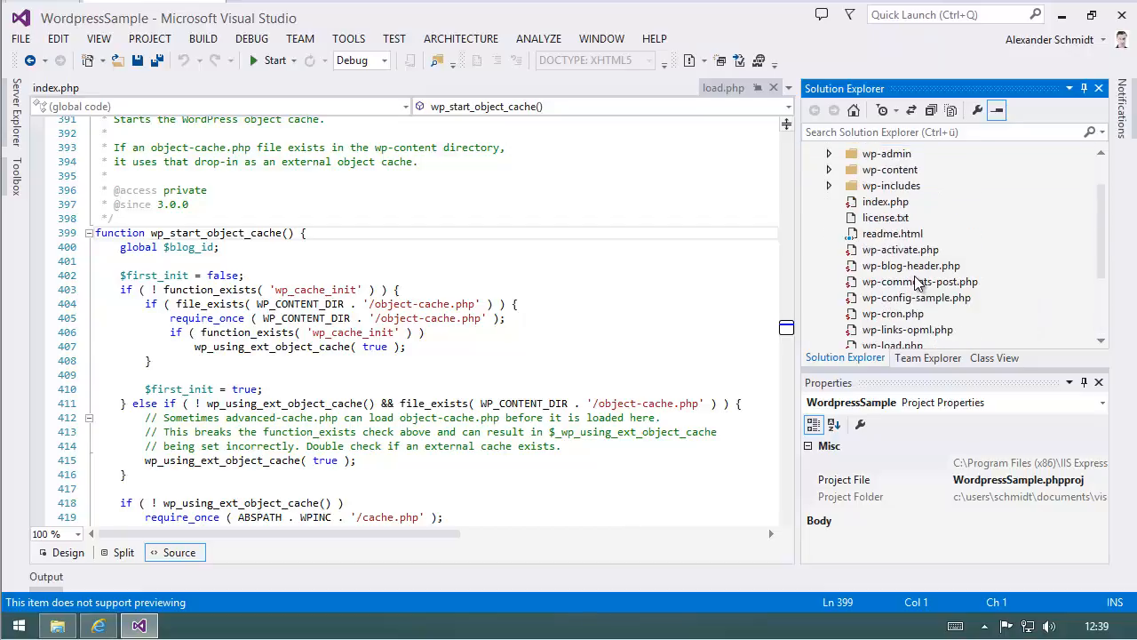
scroll(down, 3)
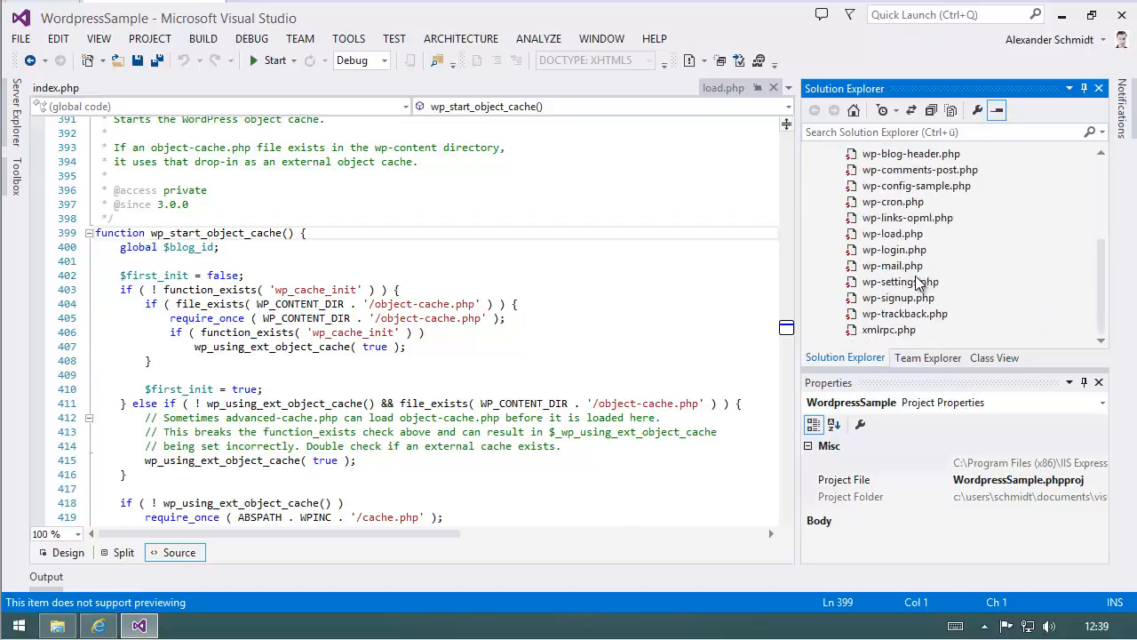
mouse_move(933, 298)
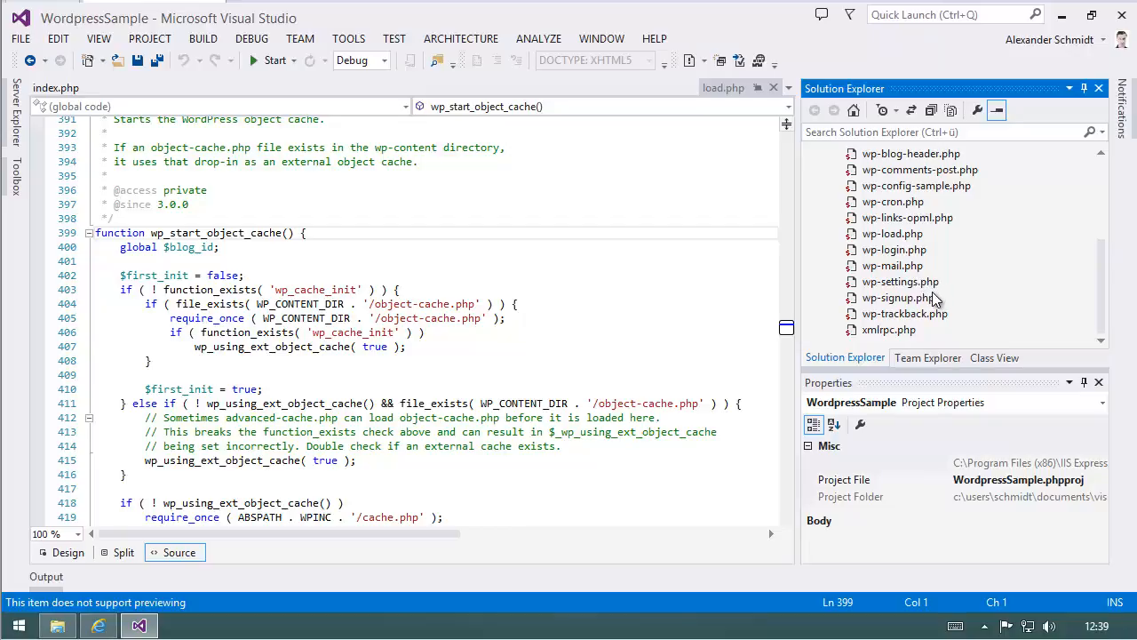
Step: Open wp-config-sample.php to view its placeholder MySQL database settings
double_click(916, 184)
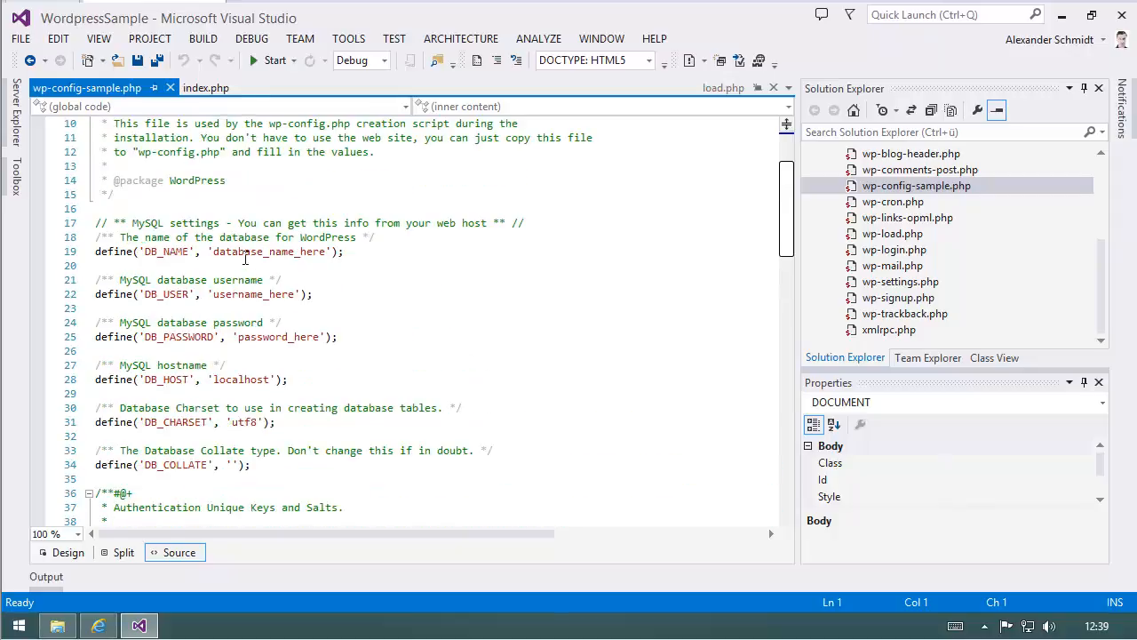
mouse_move(394, 259)
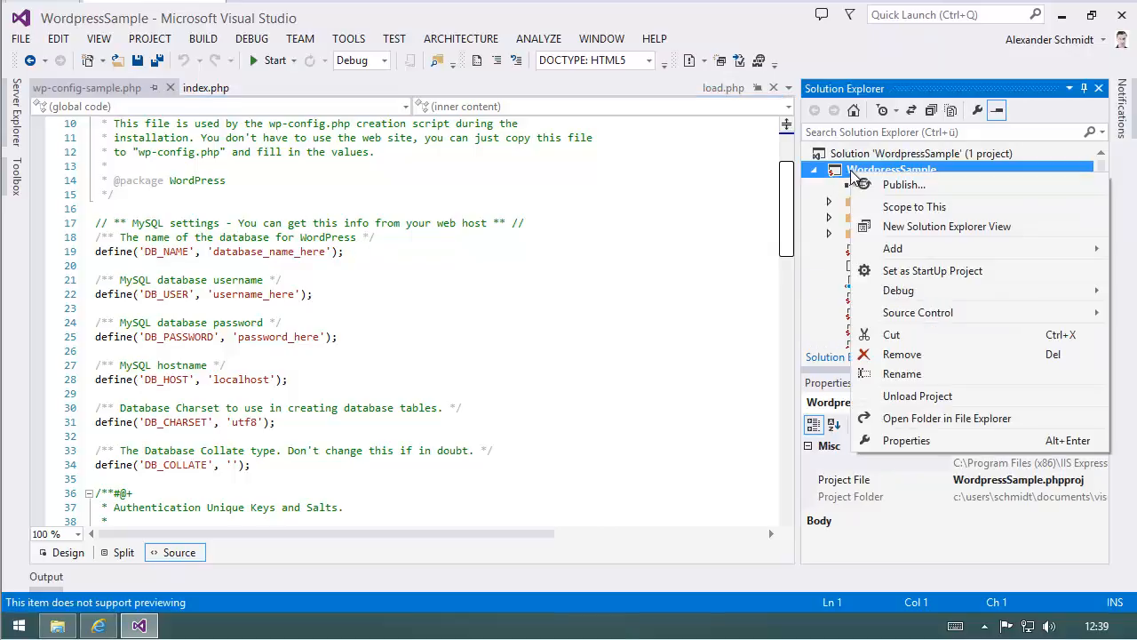
Step: Create a new publish profile named MyBlog and reach the FTP Server field
click(904, 184)
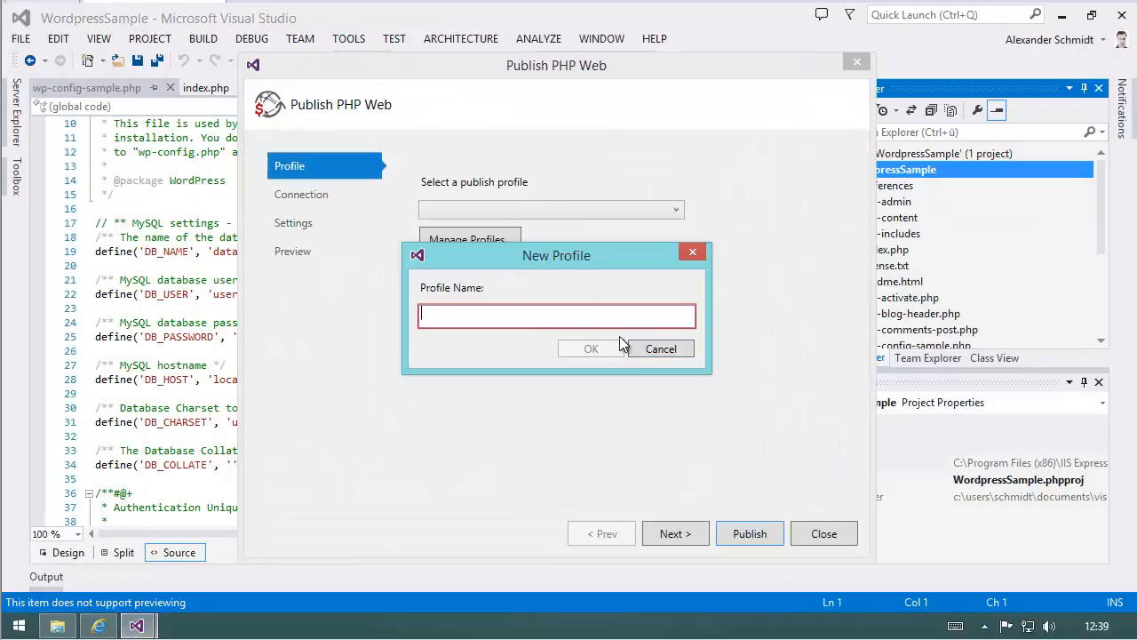
text(My)
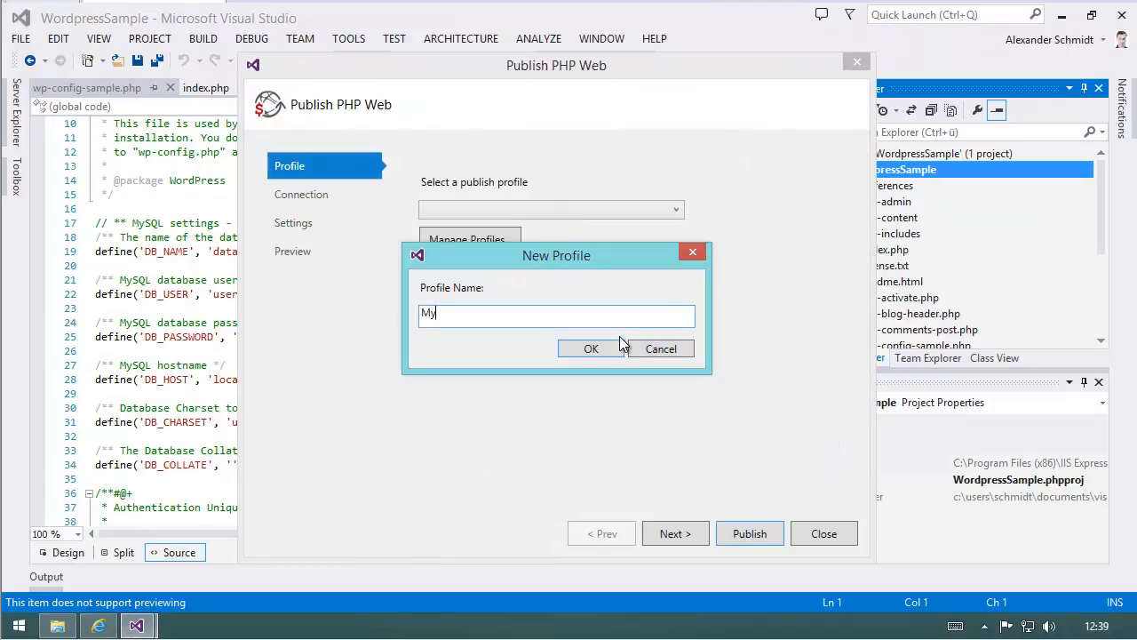
click(591, 348)
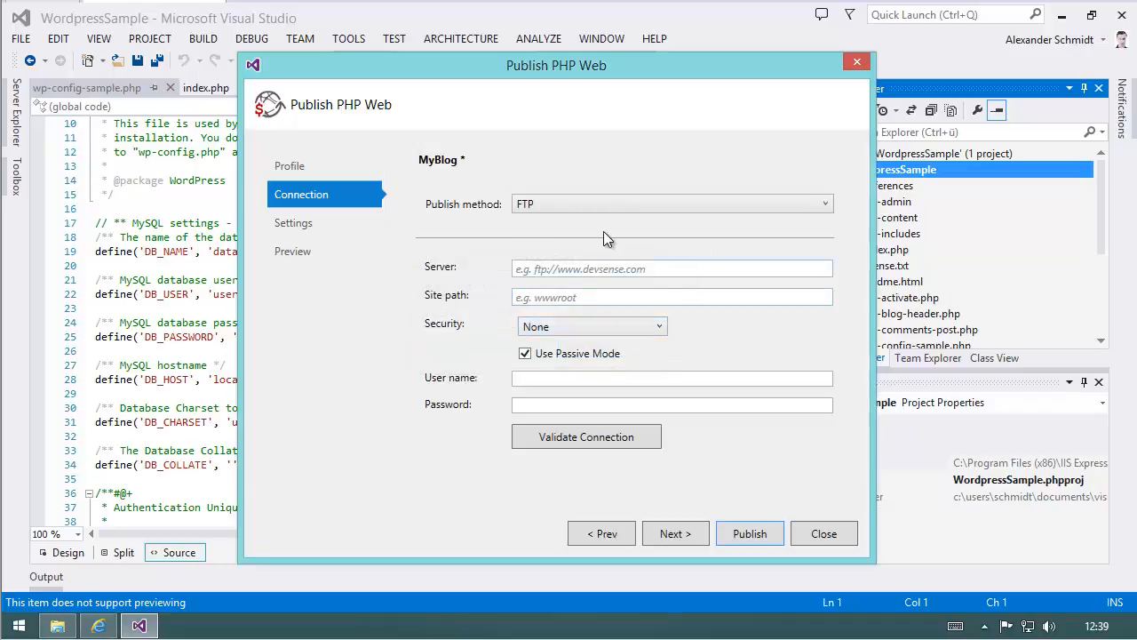
click(672, 268)
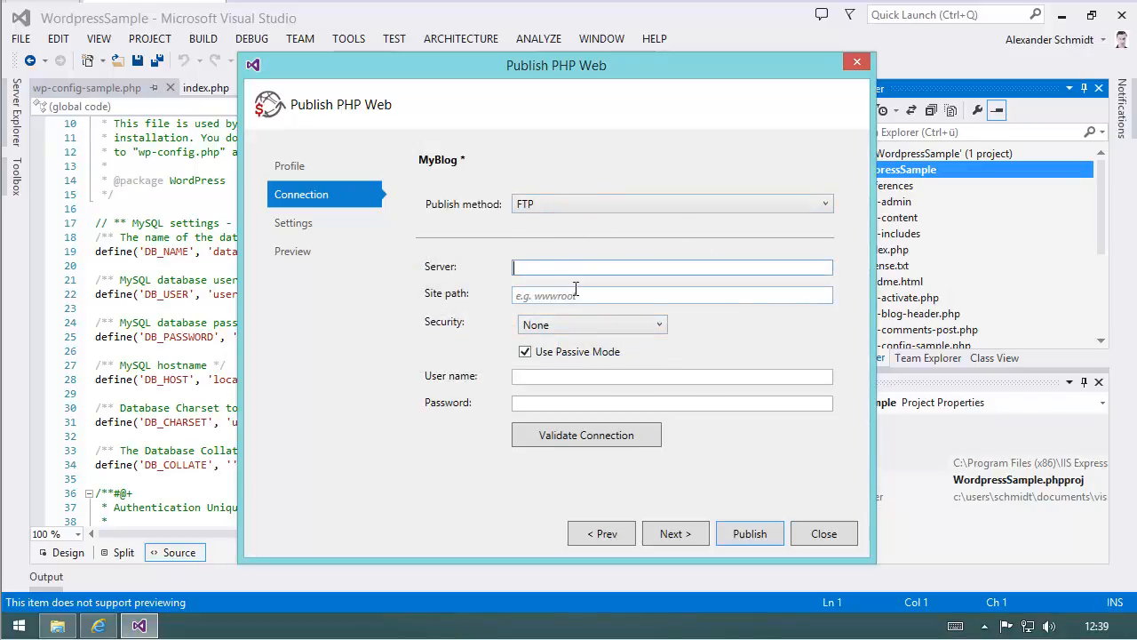
mouse_move(391, 295)
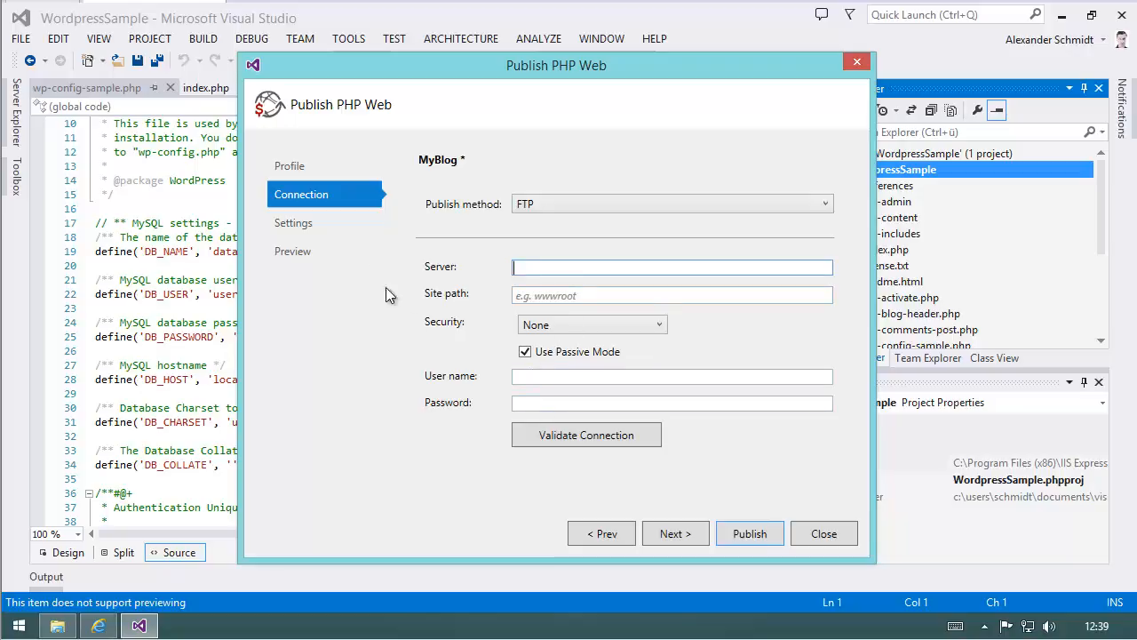
Step: Enable deleting existing files and skipping the missing files check for MyBlog, then save it
click(293, 222)
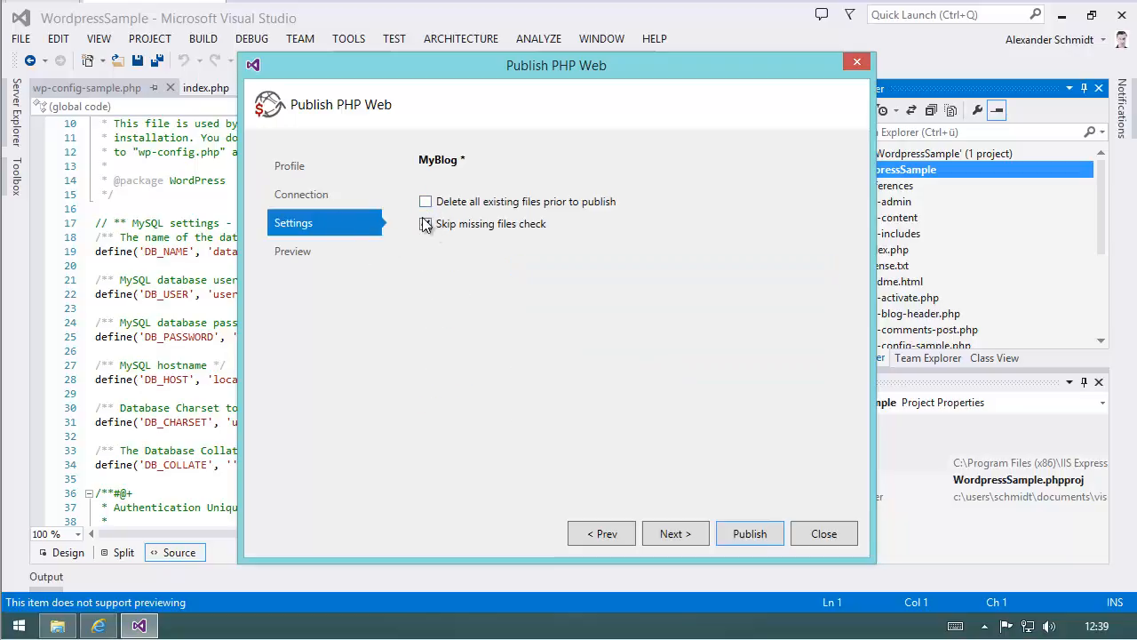
click(425, 223)
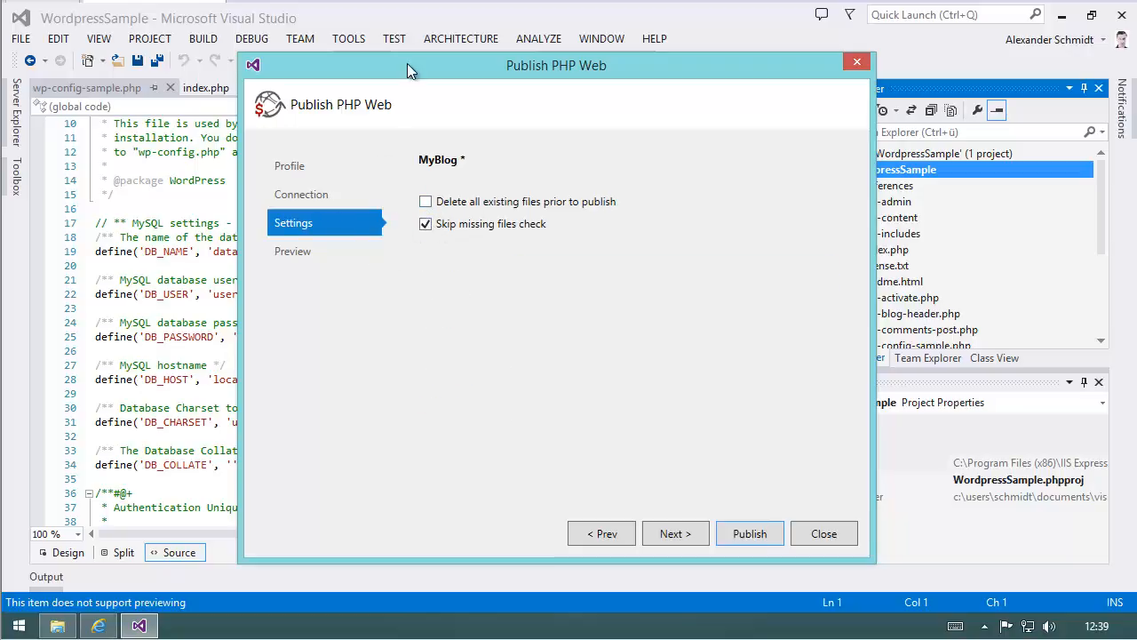
drag(556, 64, 566, 49)
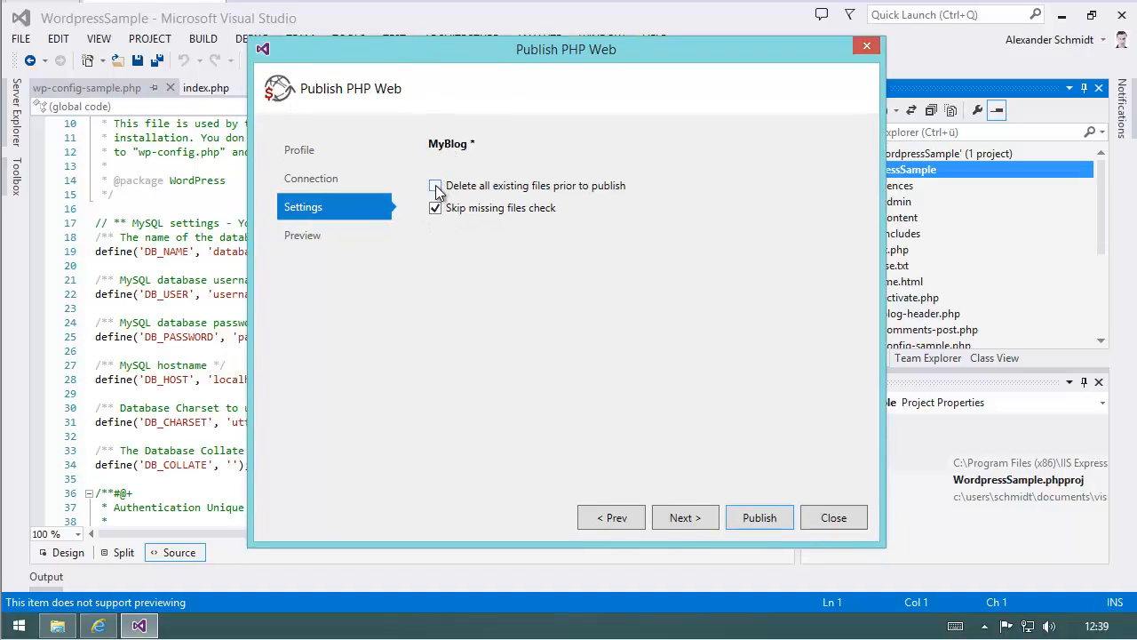
click(436, 185)
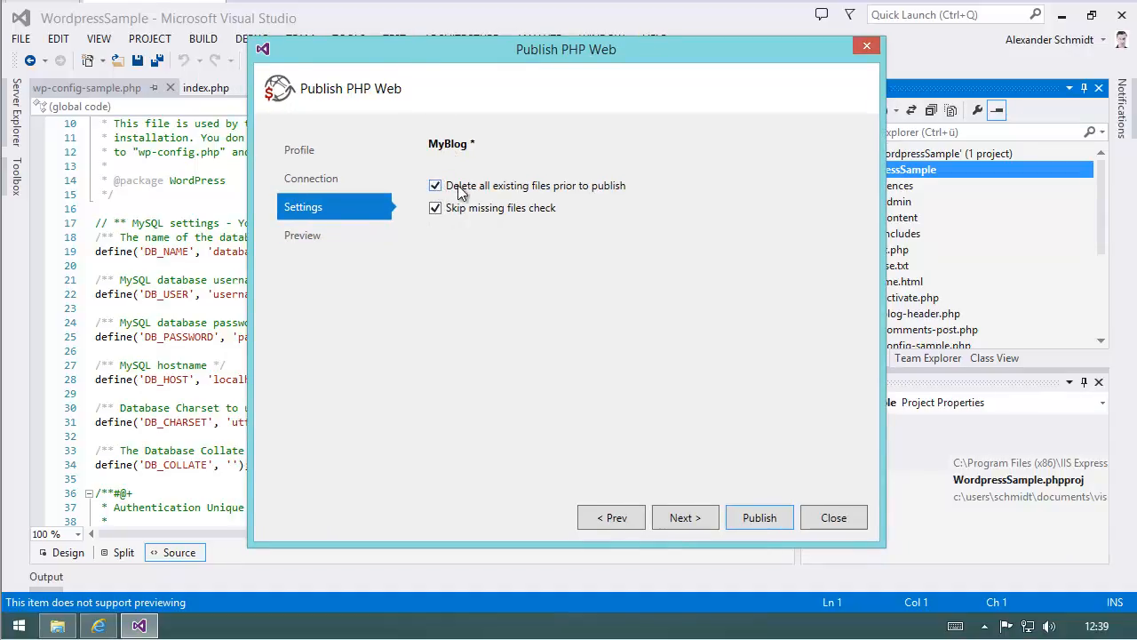
mouse_move(506, 194)
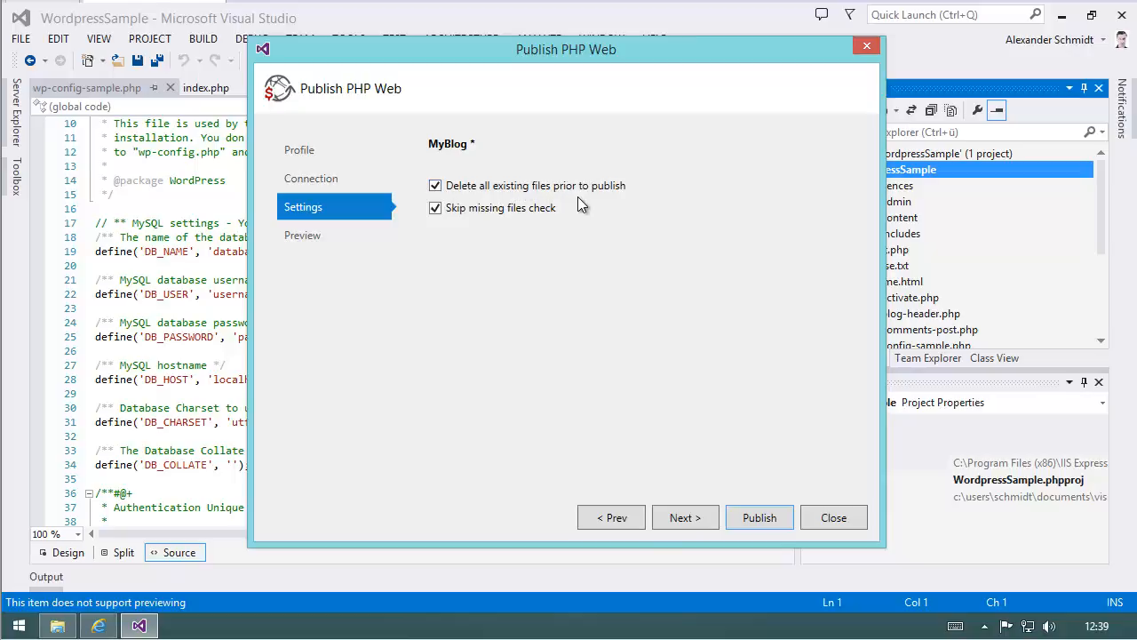
mouse_move(513, 224)
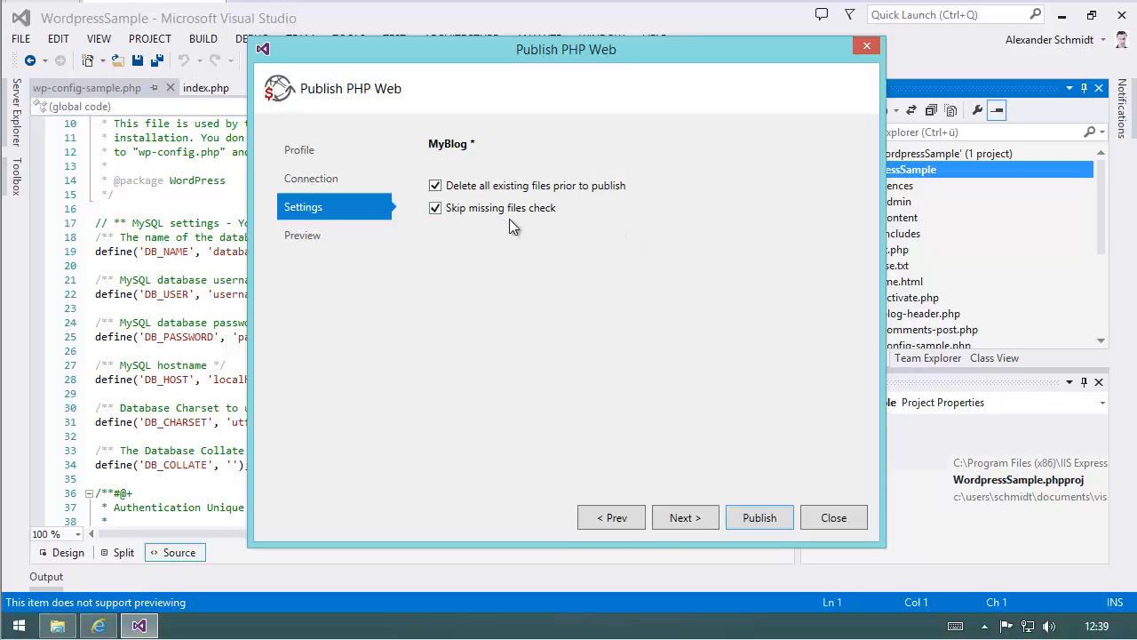
mouse_move(526, 225)
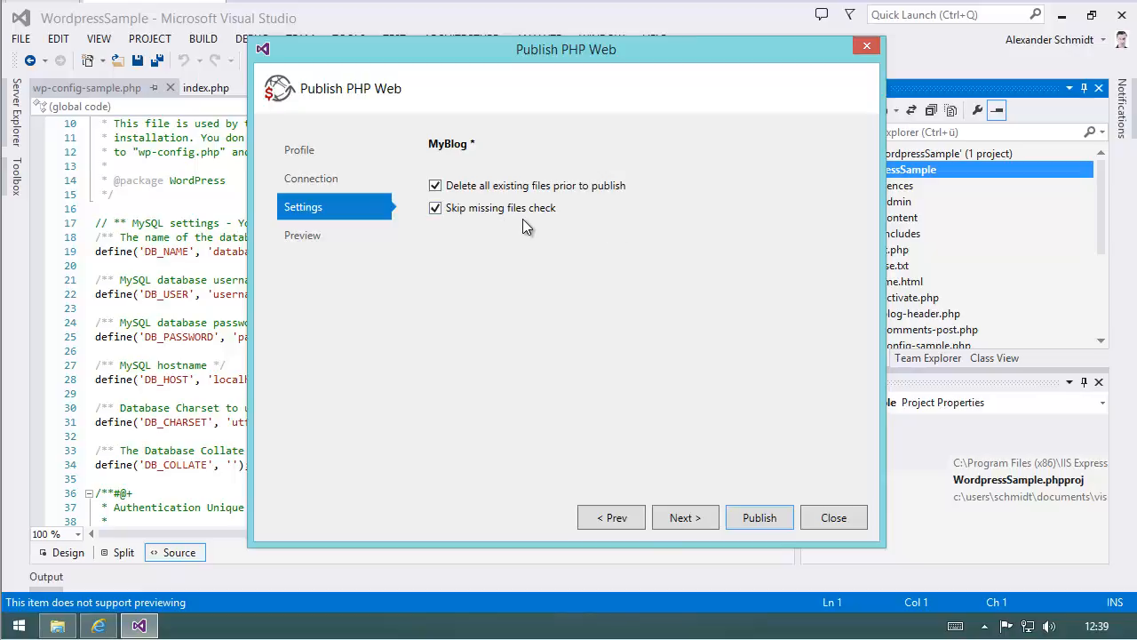
mouse_move(502, 200)
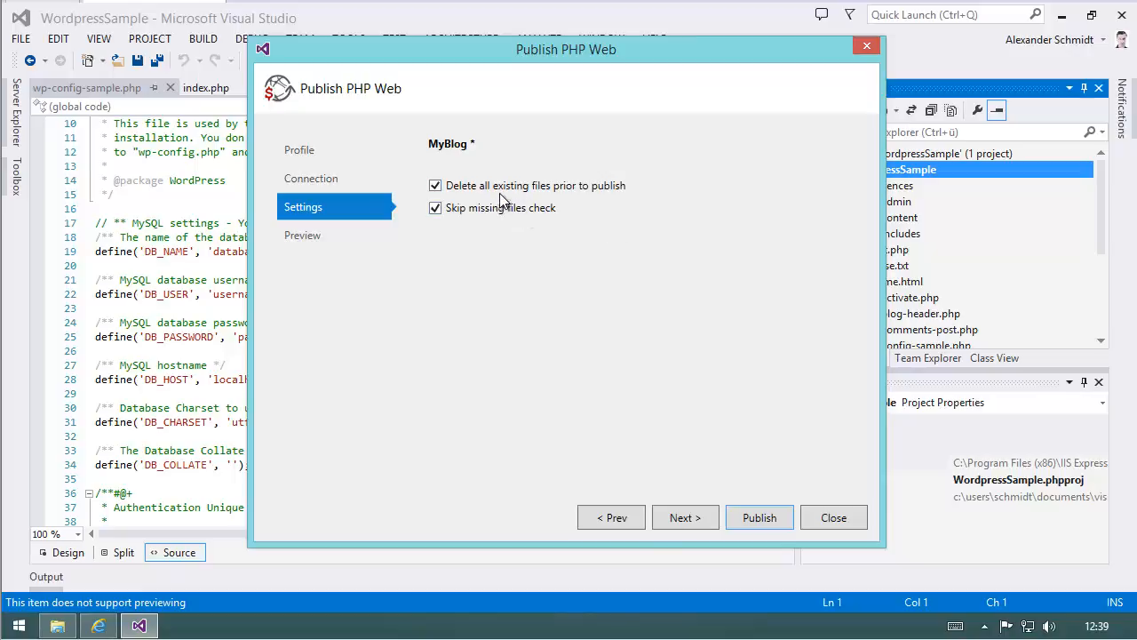
mouse_move(833, 517)
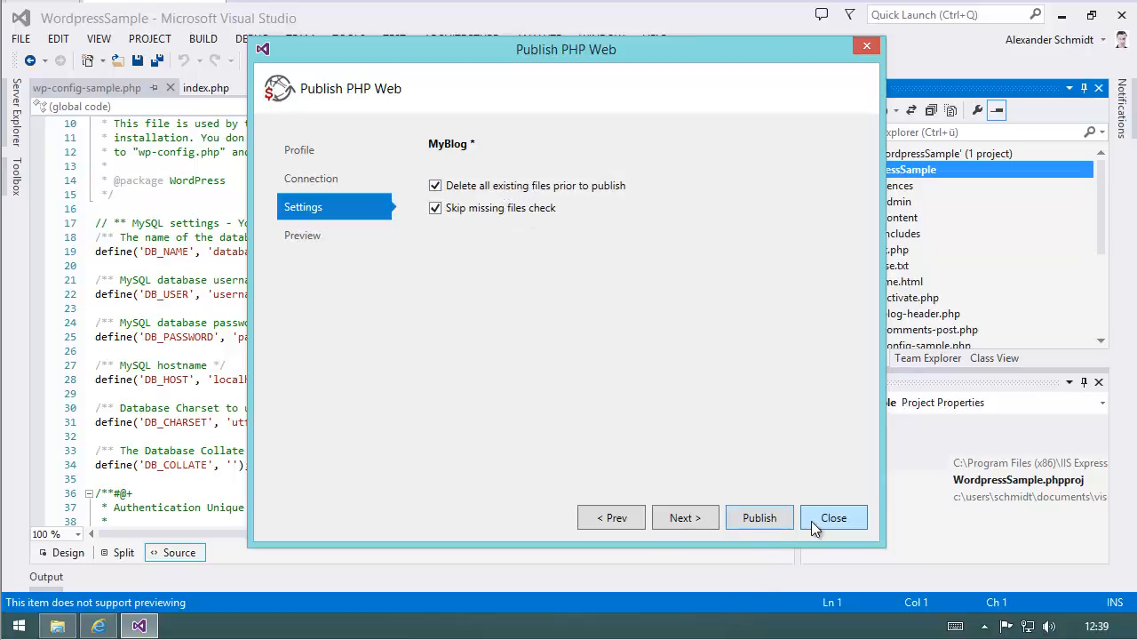
click(833, 517)
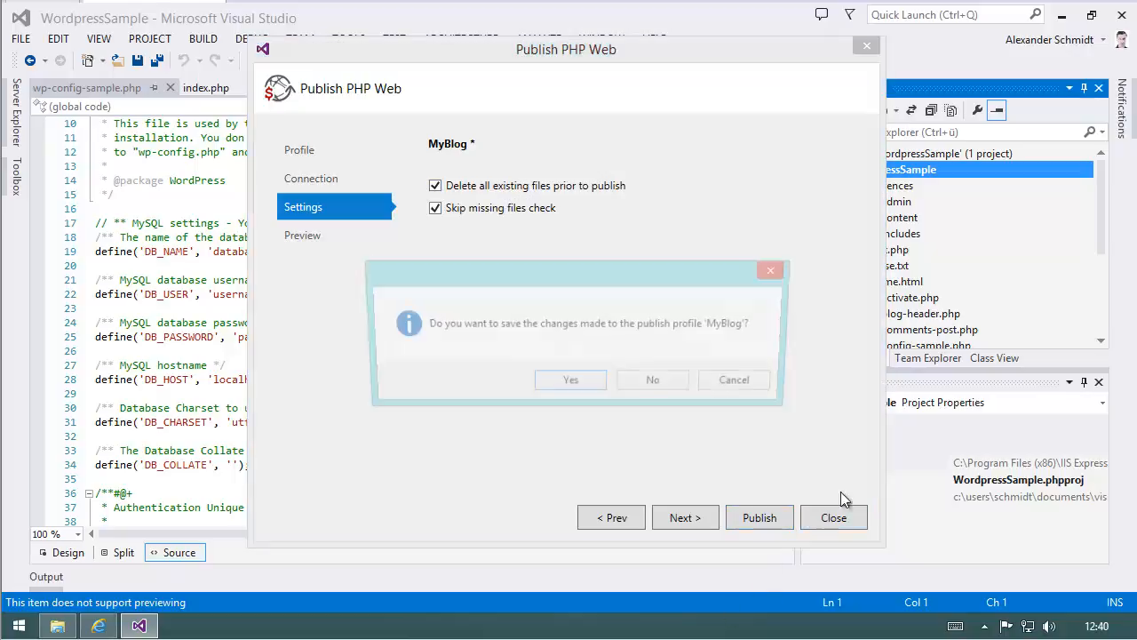
click(652, 380)
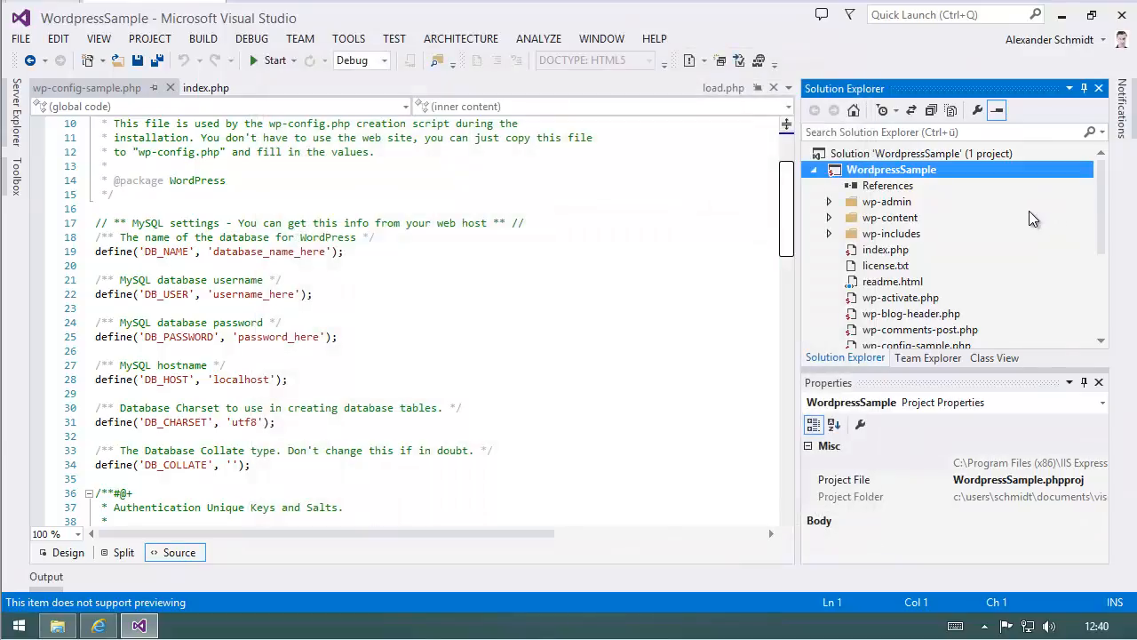
Step: Change wp-config-sample.php's Publishable property to False in the Properties window
click(916, 250)
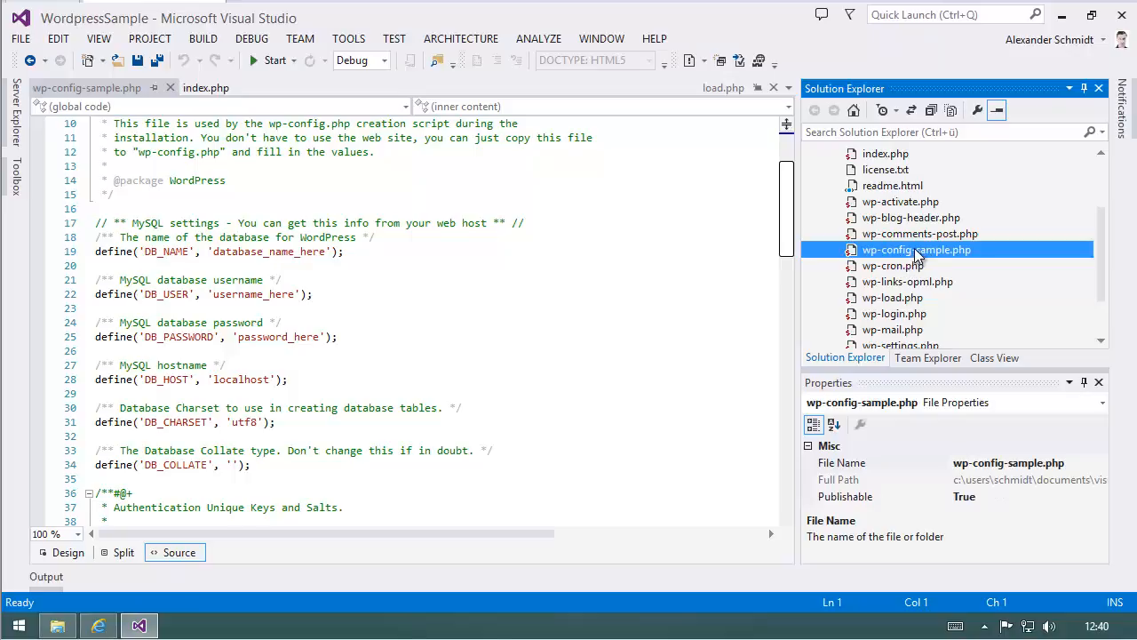
mouse_move(860, 367)
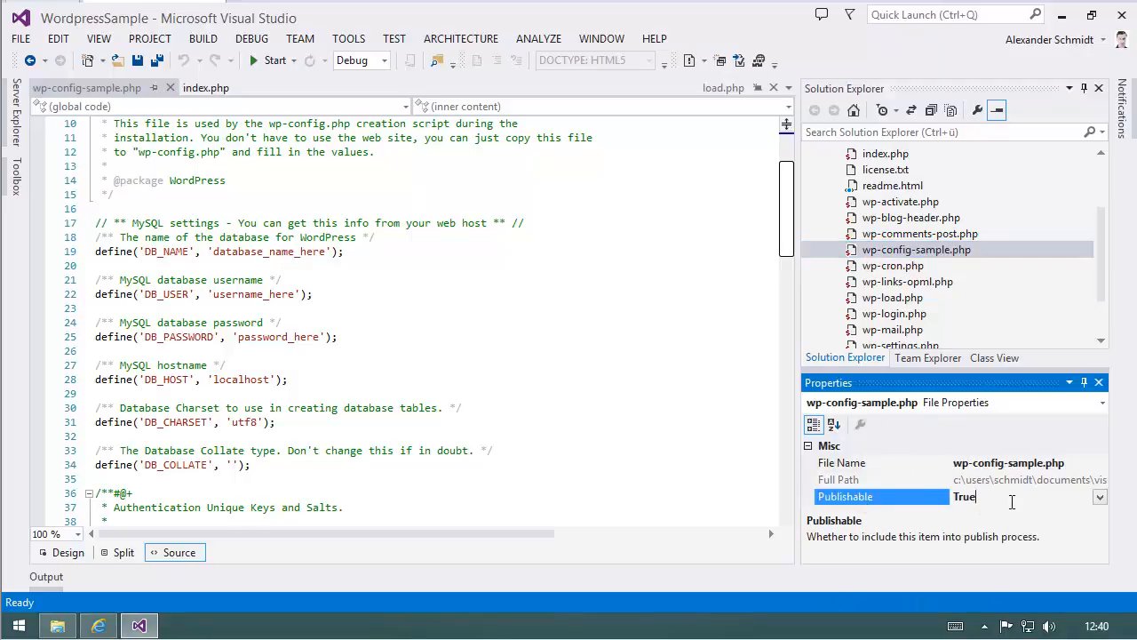
click(1099, 497)
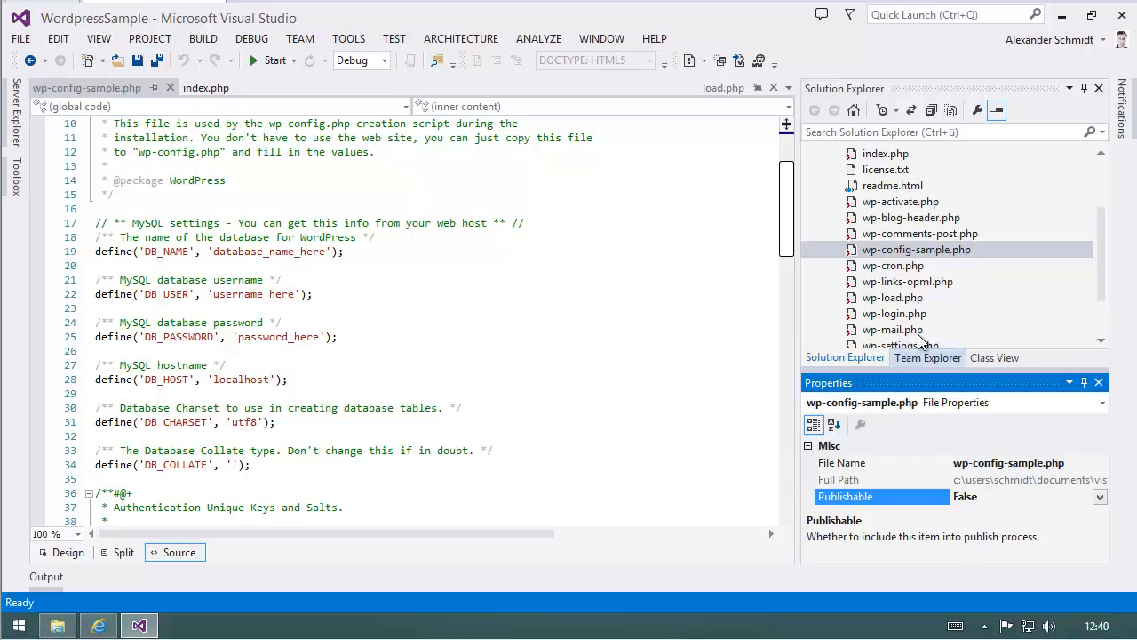
mouse_move(893, 236)
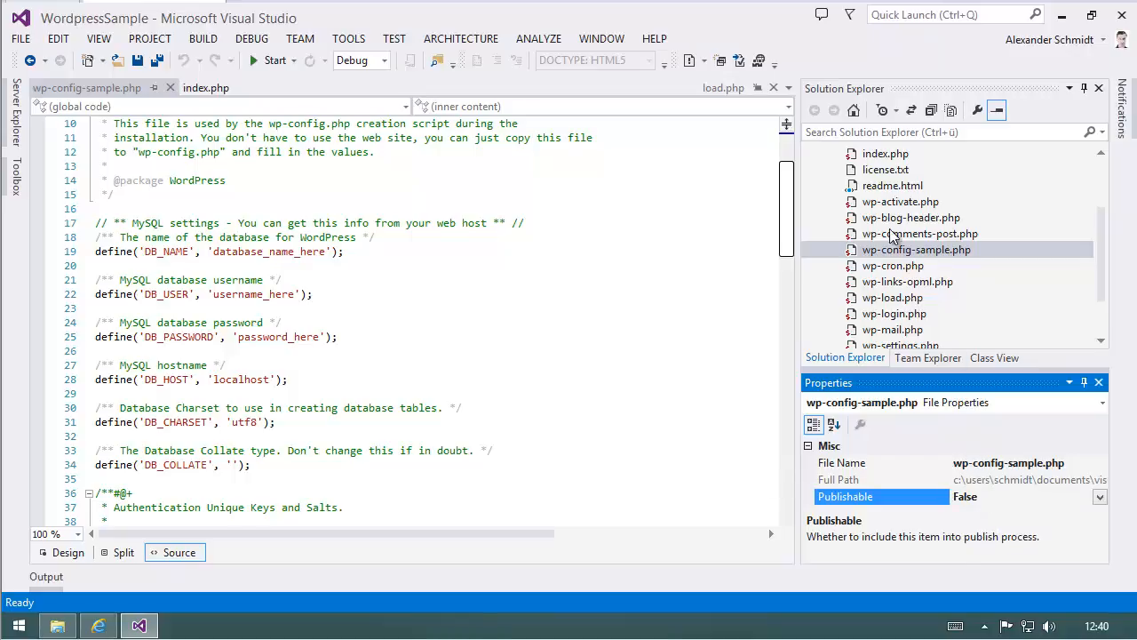
mouse_move(891, 259)
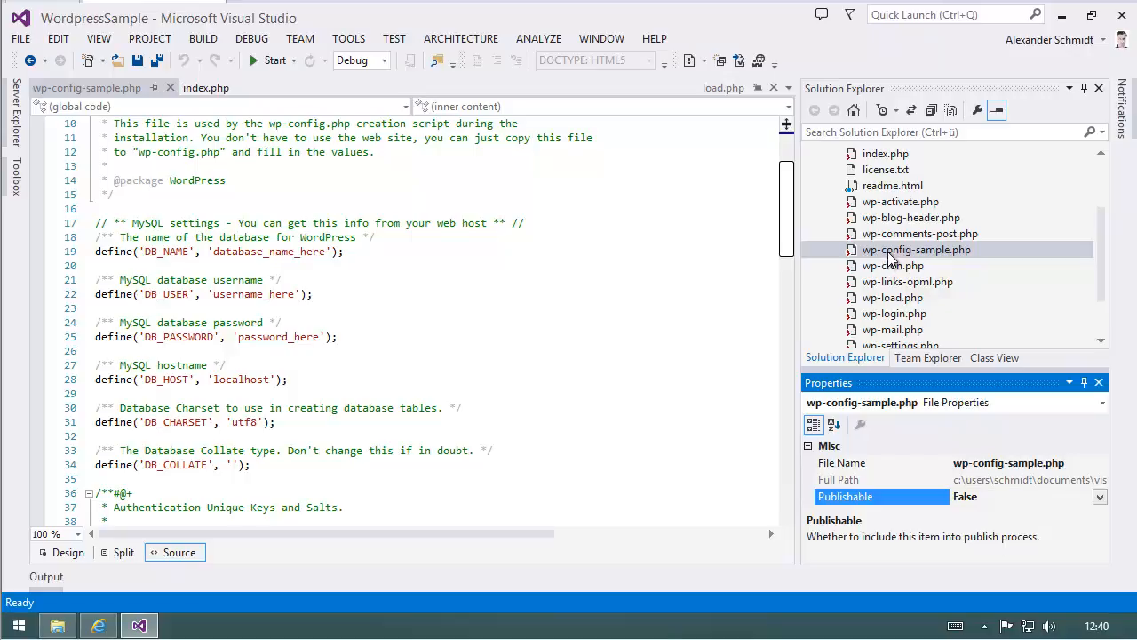